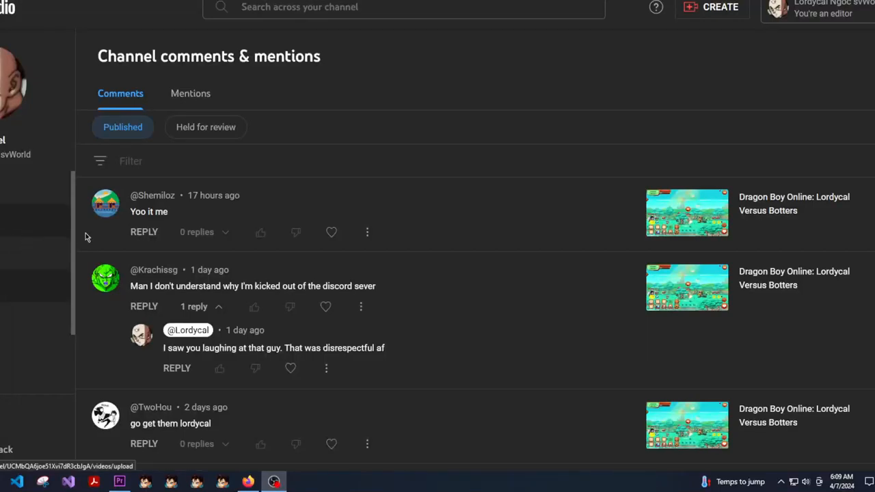
Step: Post the reply 'Hello' under the 'Yoo it me' comment, then scroll further down
left_click(144, 232)
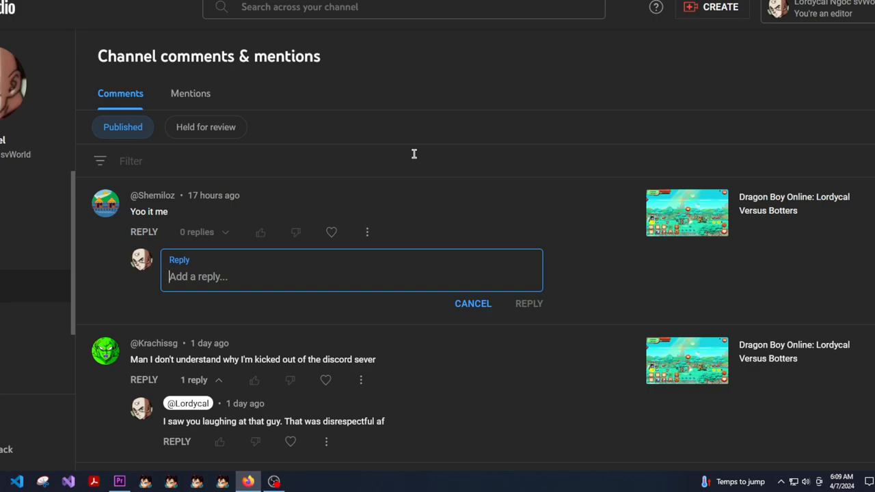
type("Hello")
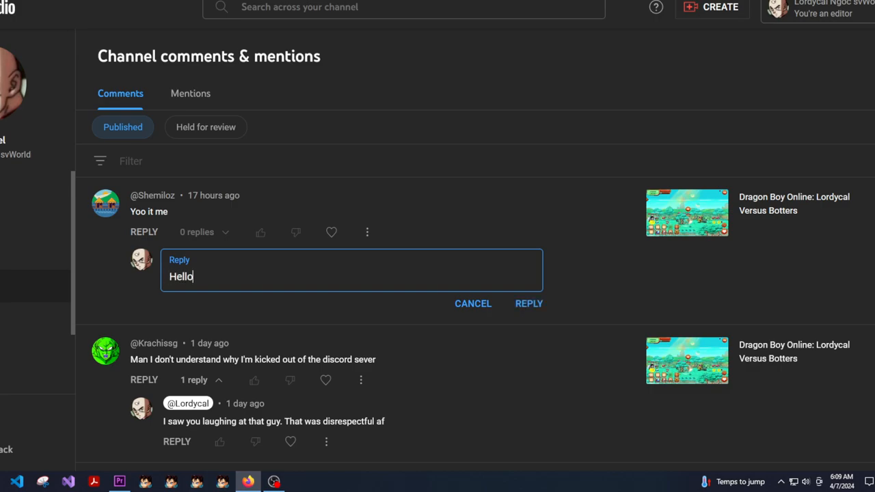
left_click(528, 303)
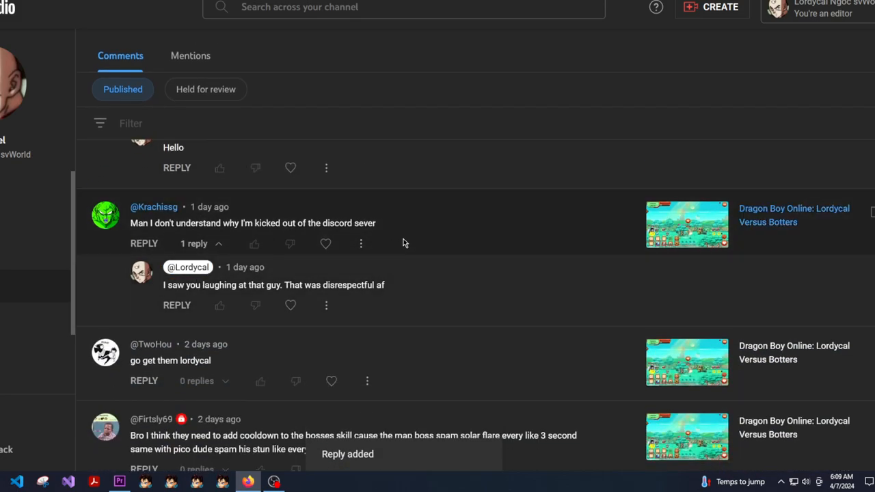
mouse_move(106, 202)
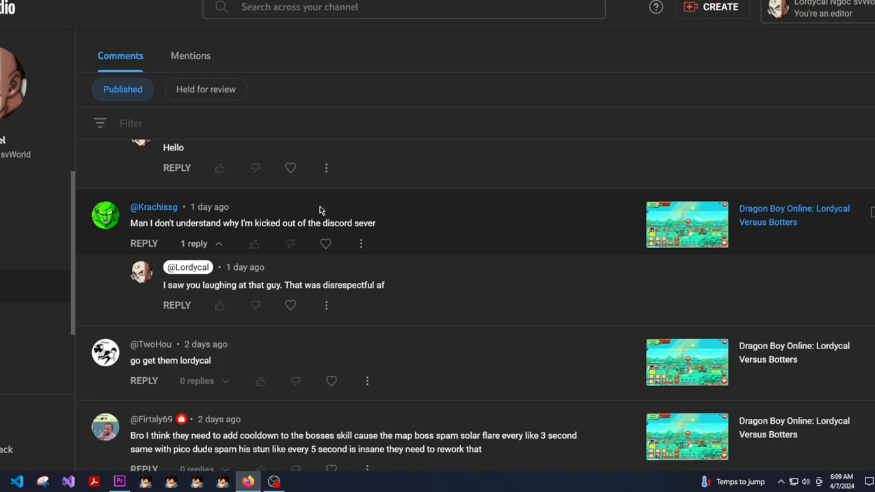
scroll("down", 3)
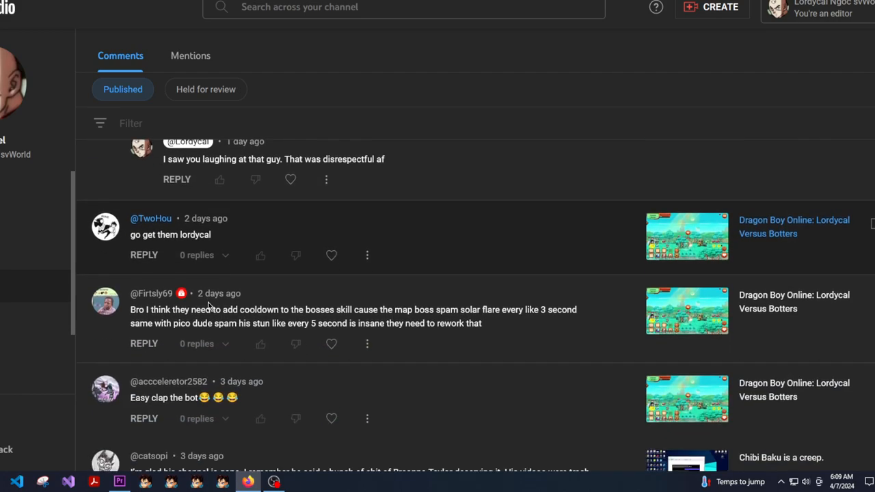
scroll("down", 3)
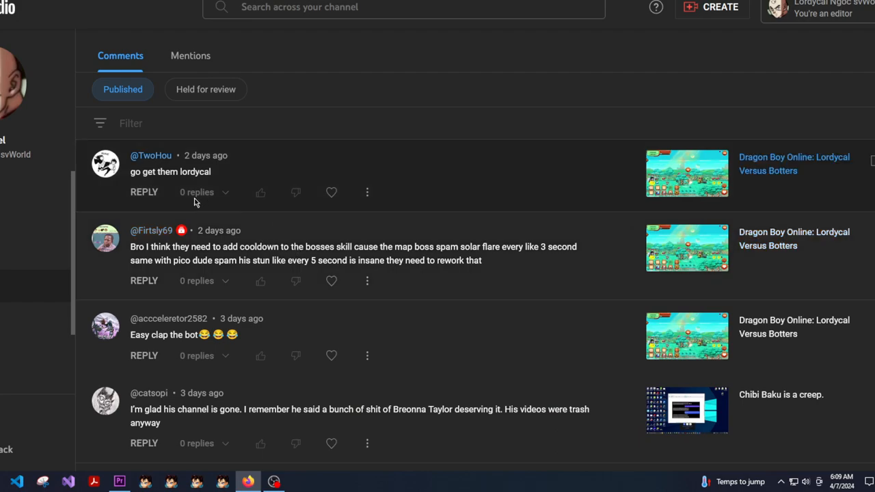
mouse_move(753, 176)
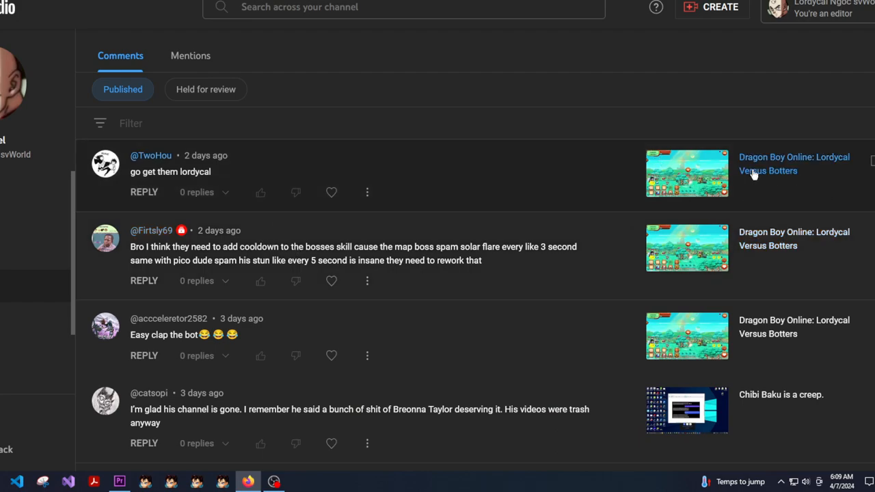
mouse_move(190, 172)
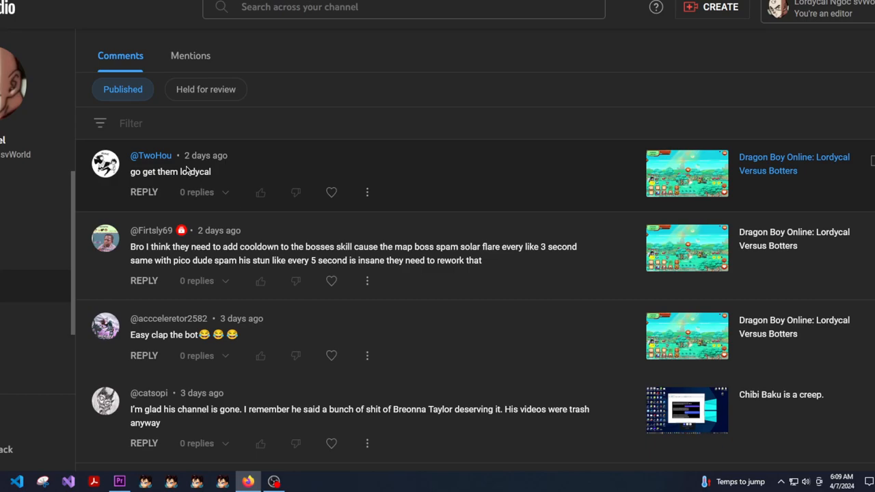
mouse_move(195, 159)
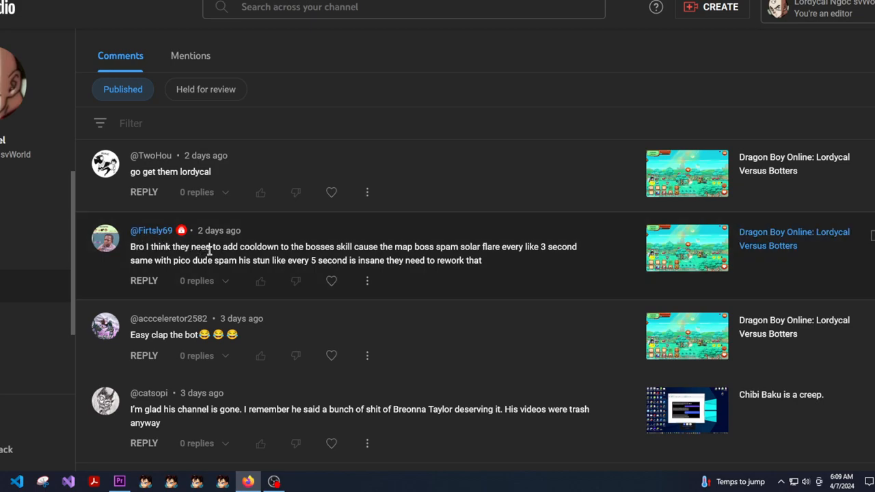
mouse_move(252, 244)
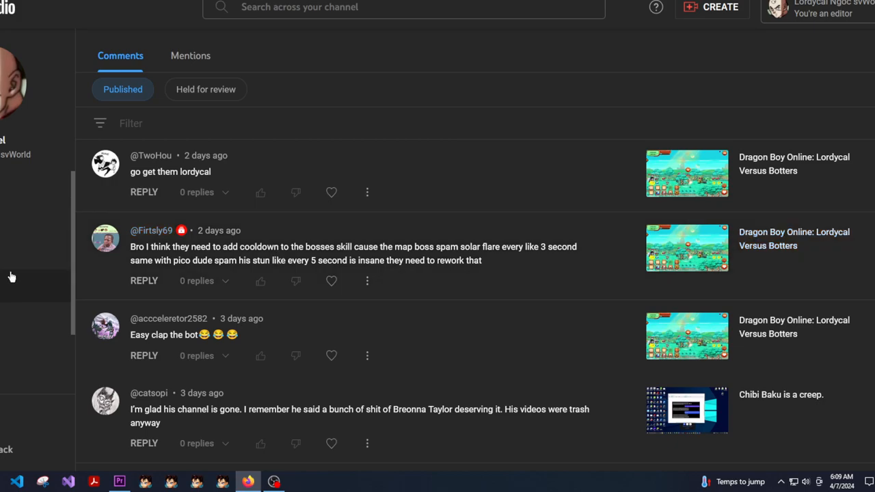
mouse_move(332, 272)
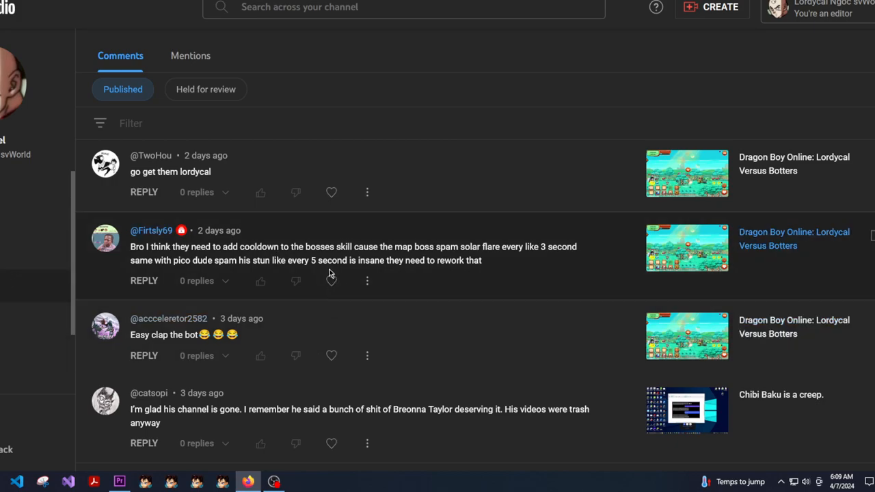
mouse_move(378, 273)
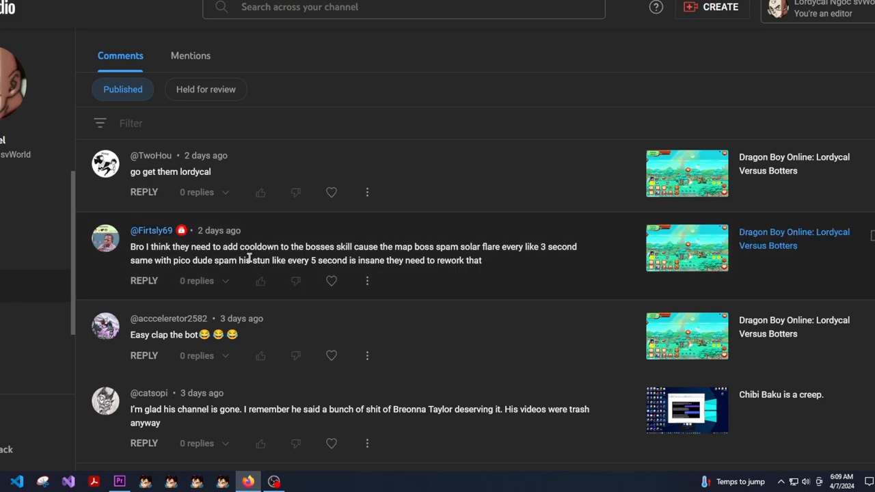
mouse_move(343, 257)
type("Agreed man. There is only one account that can kill piccolo without the use of mods. I don't really understand why they made him the way they did")
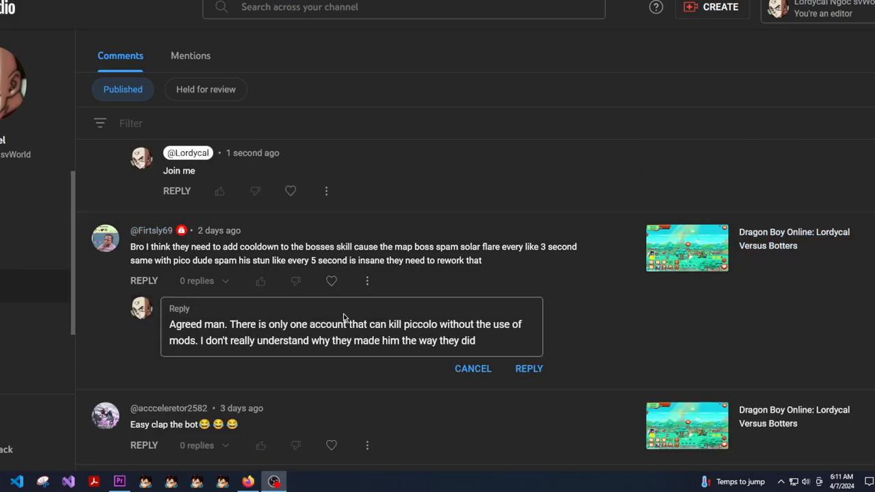
mouse_move(508, 364)
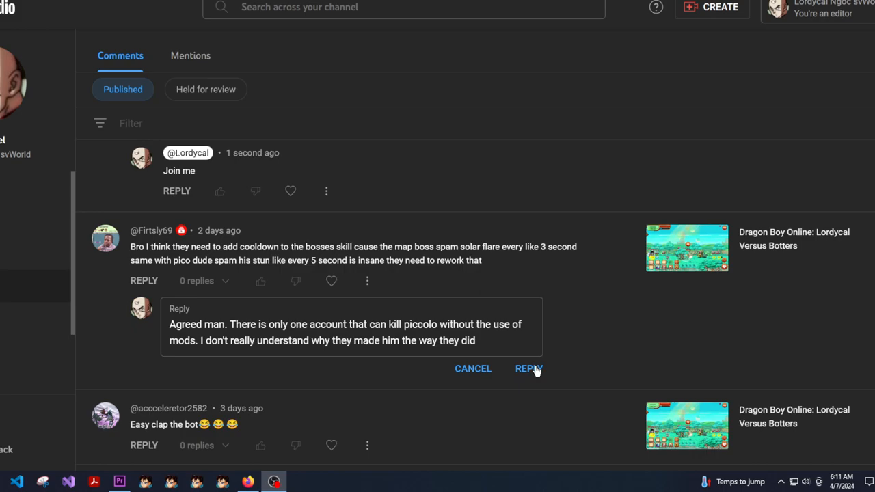
Step: Post the agreeing reply about killing piccolo under the boss-cooldown comment
left_click(527, 369)
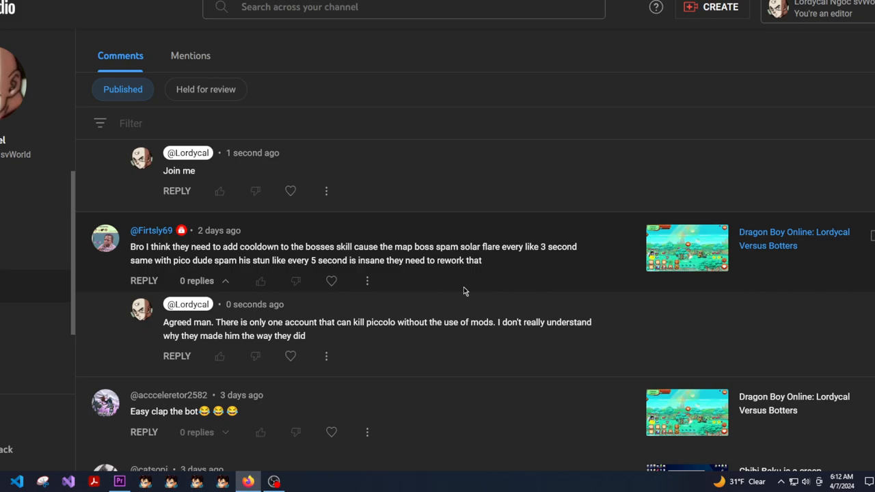
Step: Scroll down to the older unreplied comments starting with 'Easy clap the bot'
scroll("down", 3)
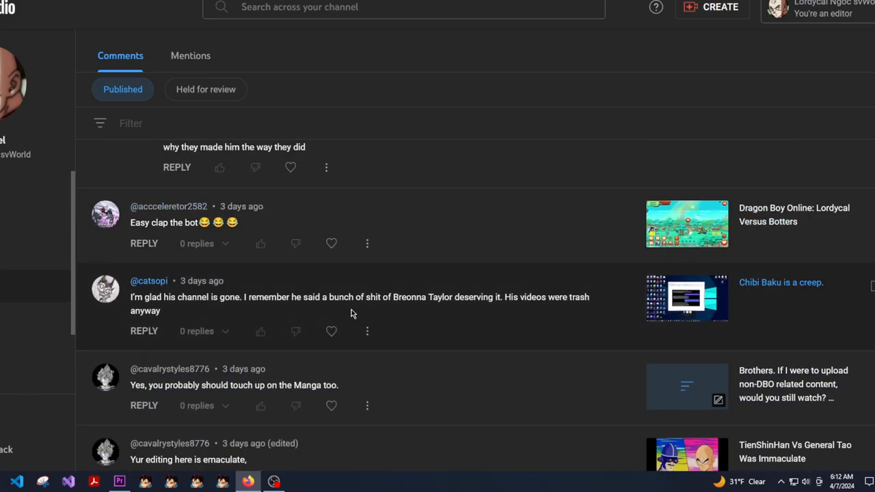
mouse_move(307, 259)
type("yes")
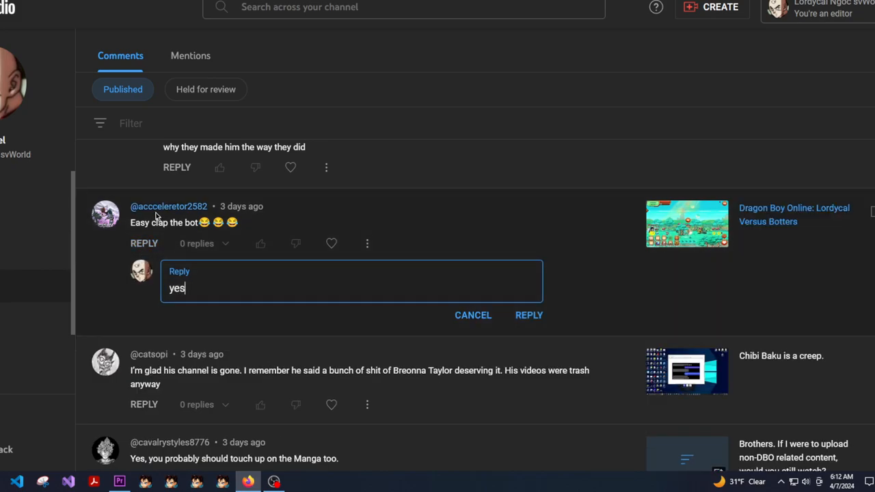
Step: Post 'yes' under 'Easy clap the bot' and 'It's gone?' under the channel-gone comment
left_click(529, 316)
type("It's gone? I thought he didn't upload anymore")
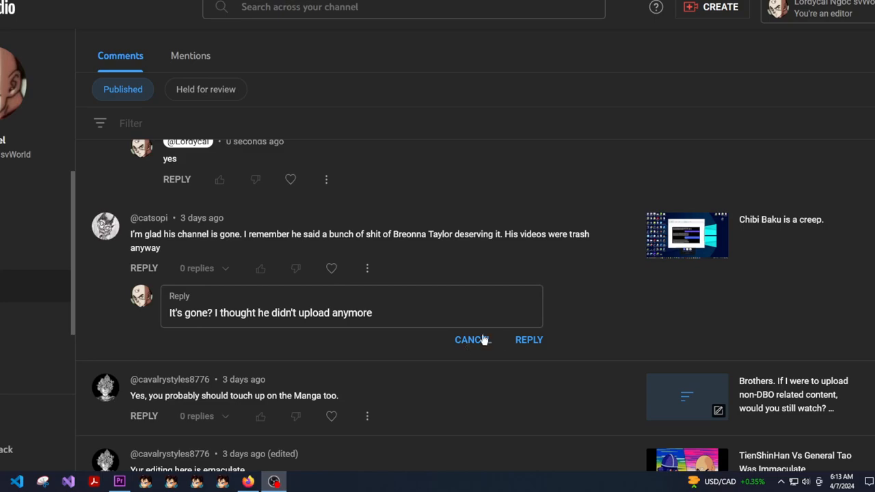
left_click(529, 340)
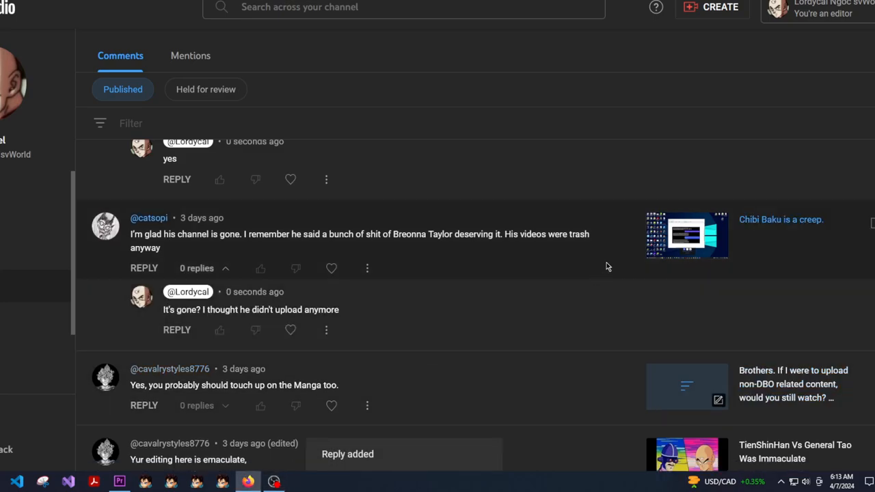
mouse_move(789, 251)
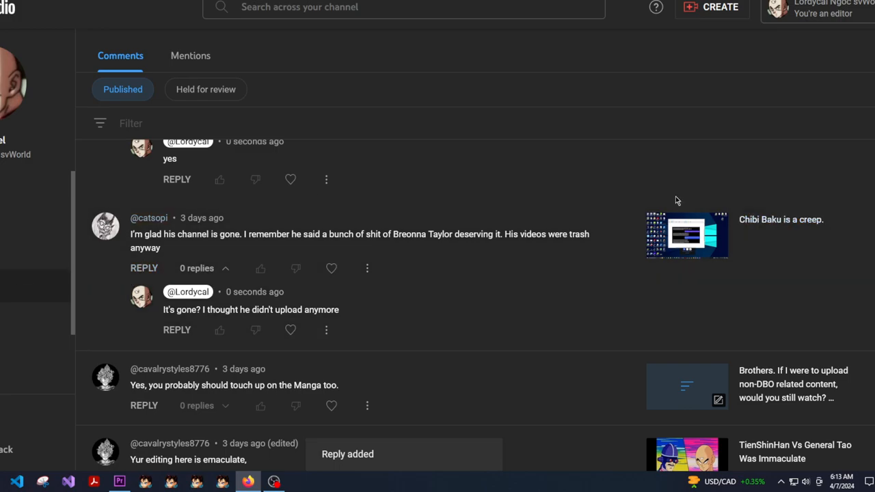
scroll("down", 3)
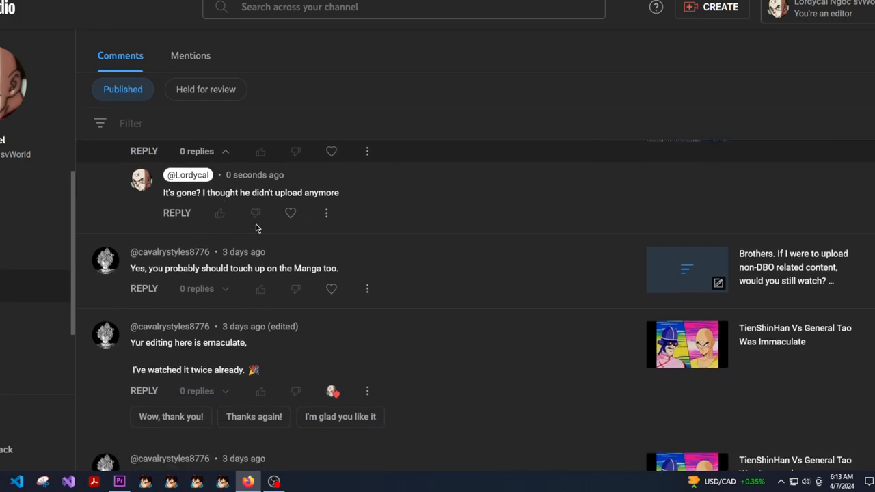
scroll("down", 3)
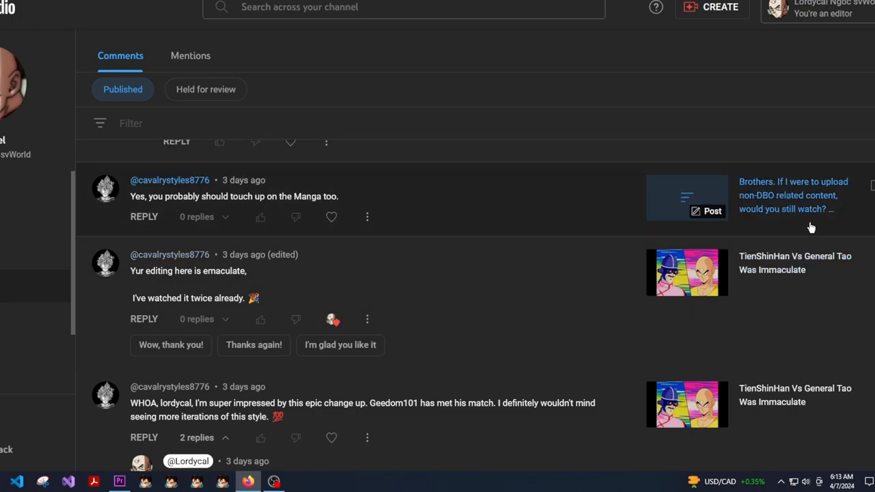
mouse_move(688, 214)
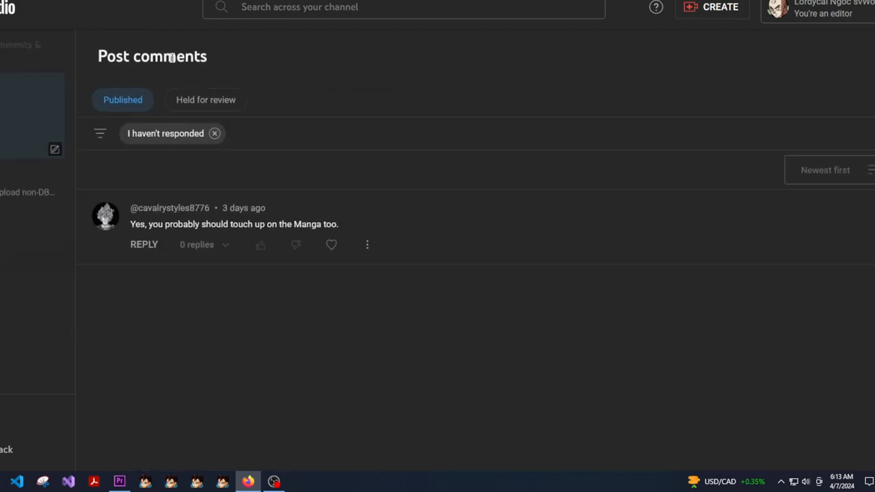
mouse_move(270, 261)
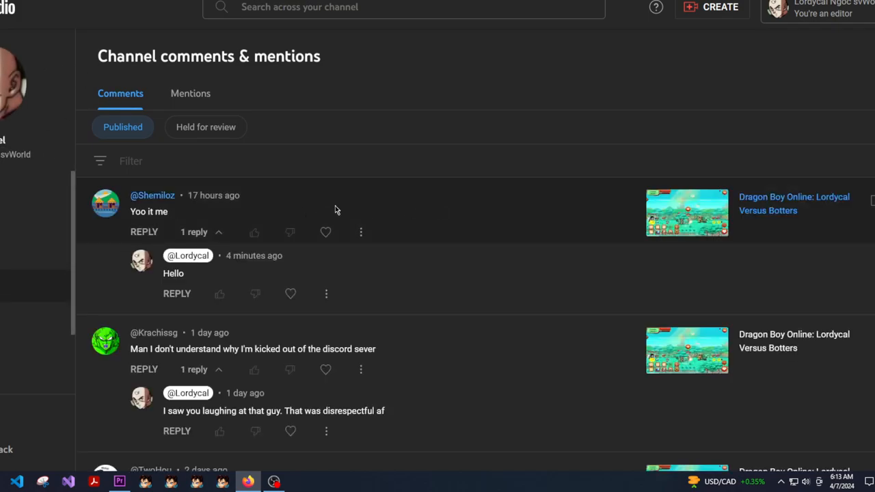
scroll("down", 3)
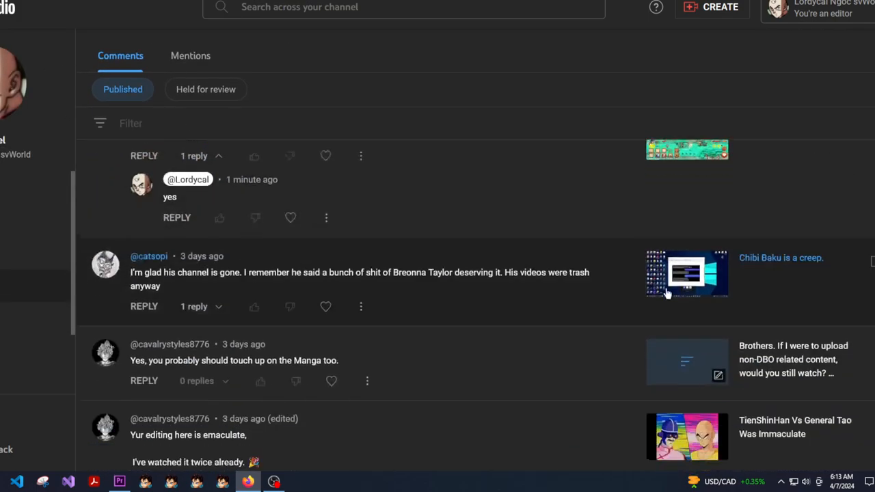
scroll("down", 3)
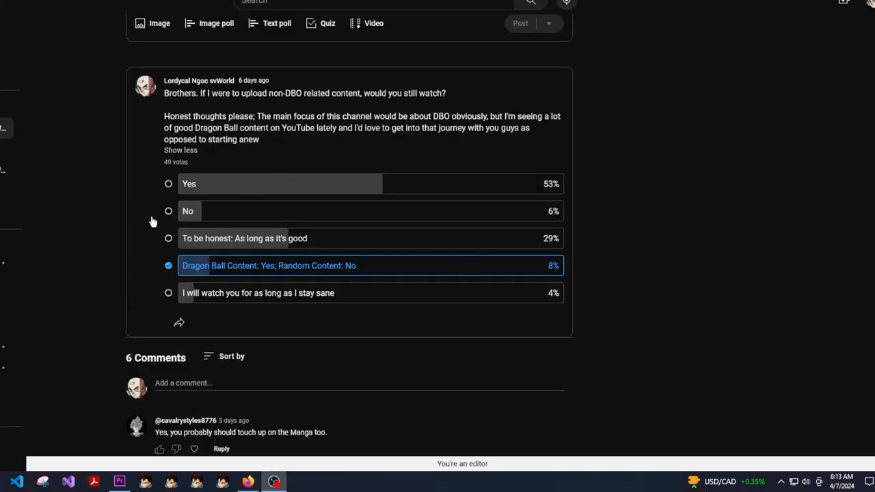
mouse_move(123, 192)
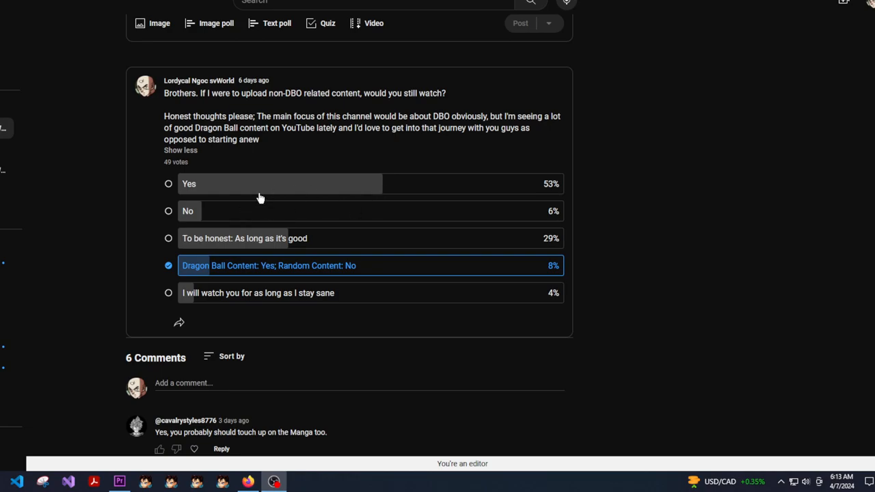
mouse_move(310, 183)
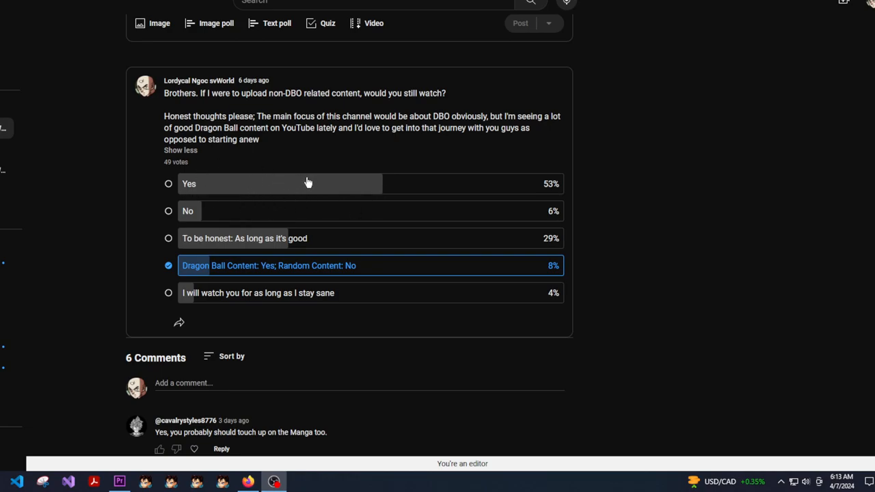
mouse_move(326, 185)
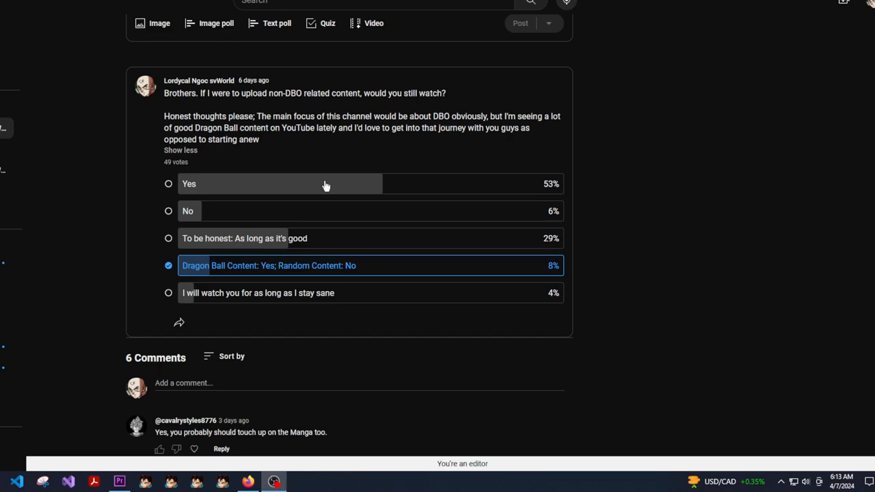
mouse_move(228, 286)
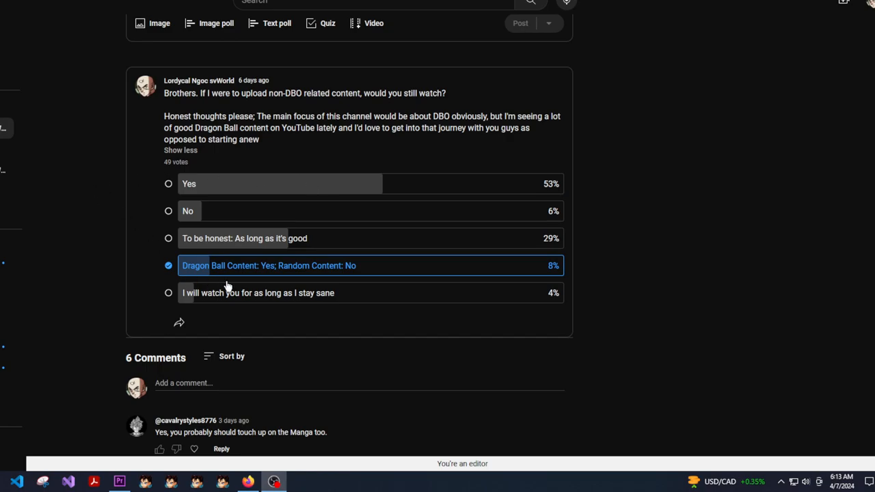
mouse_move(210, 250)
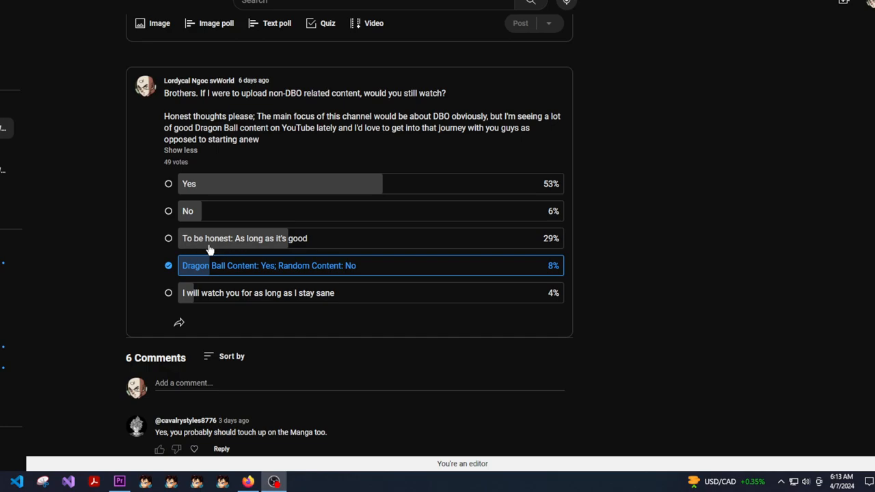
mouse_move(212, 271)
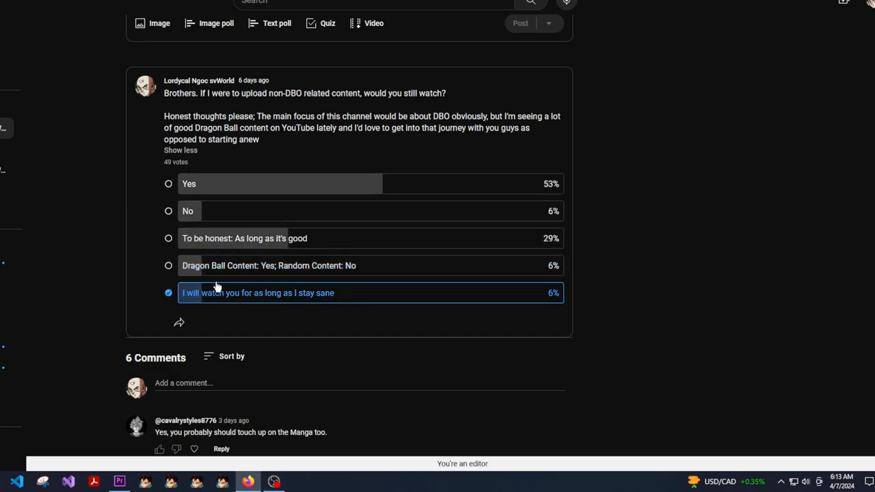
Step: Move the poll vote from Dragon Ball Content to 'To be honest: As long as it's good'
left_click(269, 266)
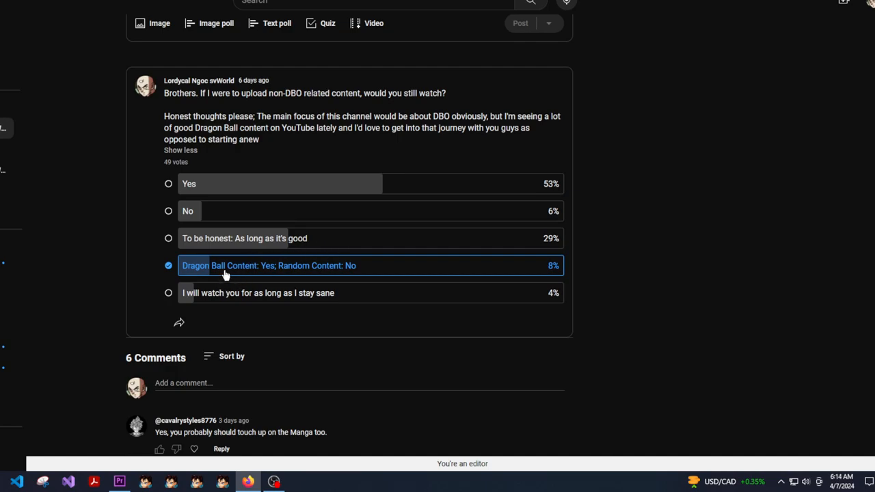
left_click(256, 293)
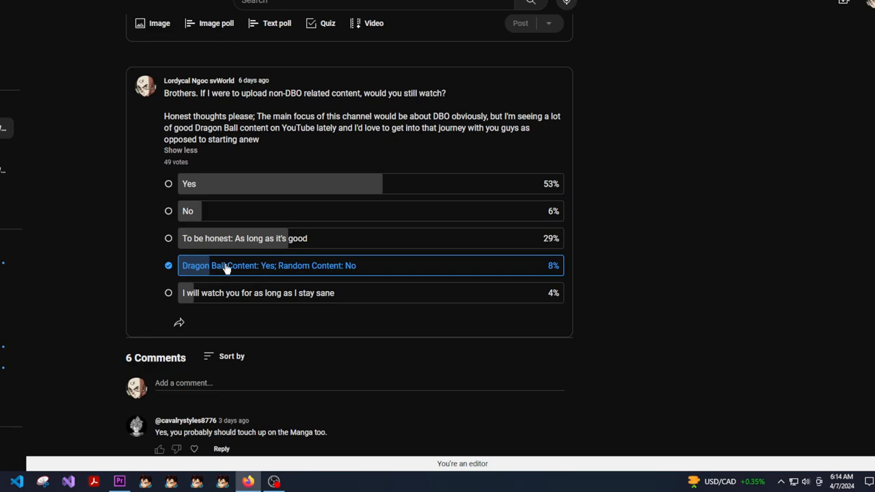
mouse_move(193, 240)
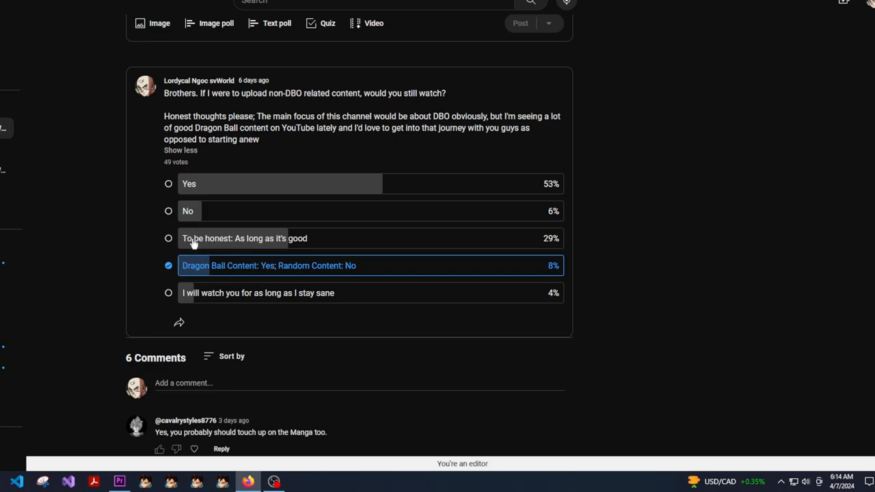
mouse_move(368, 242)
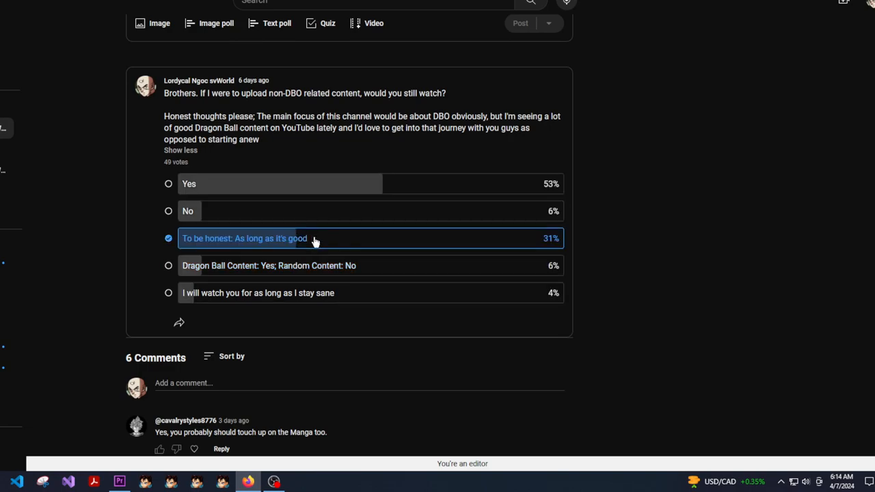
left_click(168, 238)
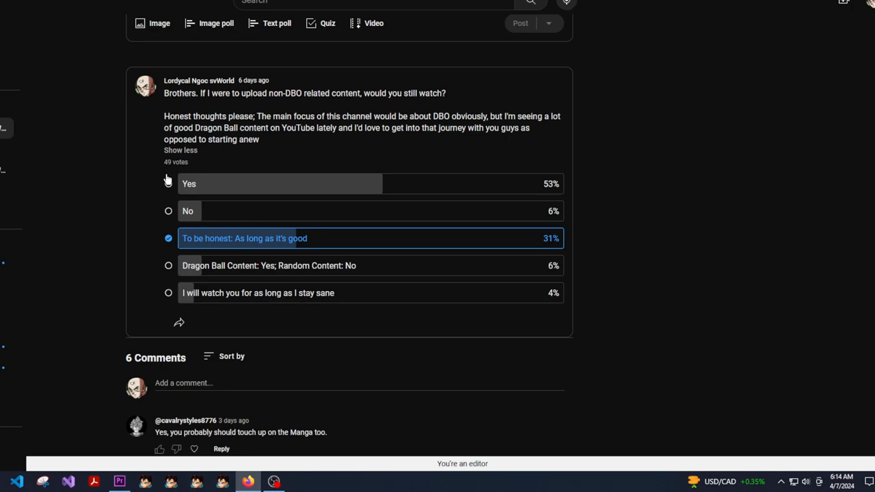
mouse_move(240, 187)
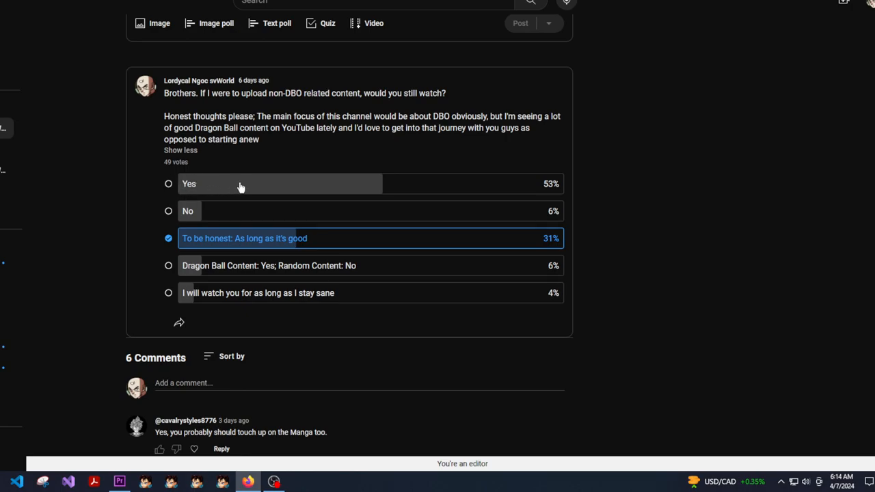
mouse_move(240, 184)
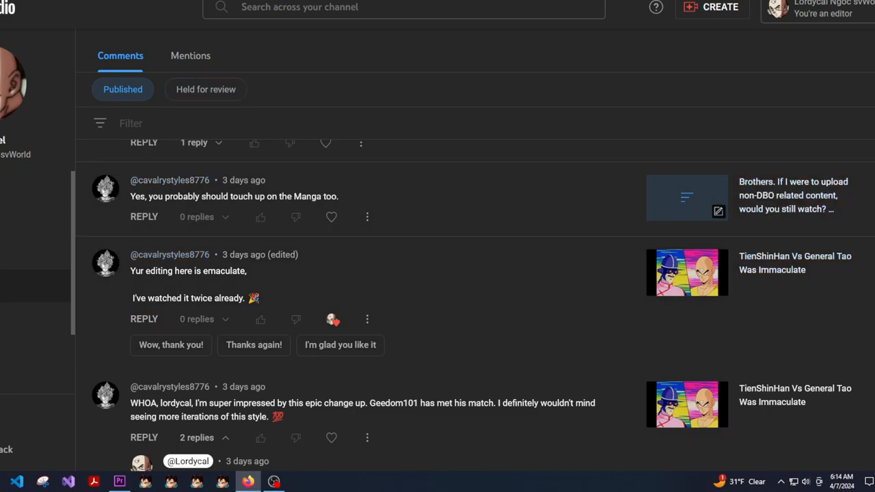
mouse_move(229, 89)
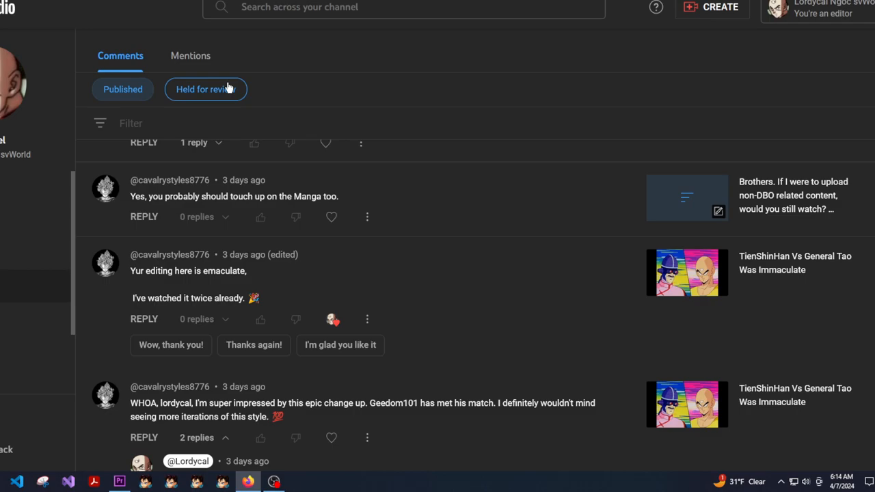
Step: Return to the YouTube Studio tab showing Comments > Published
left_click(123, 89)
type("Here's hoping!")
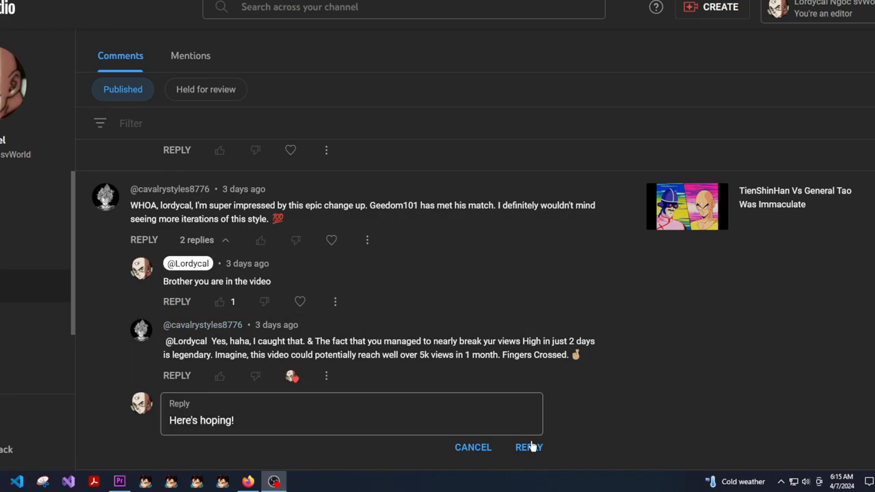
Step: Post 'Here's hoping!' under the view-record comment and scroll down the list
left_click(528, 447)
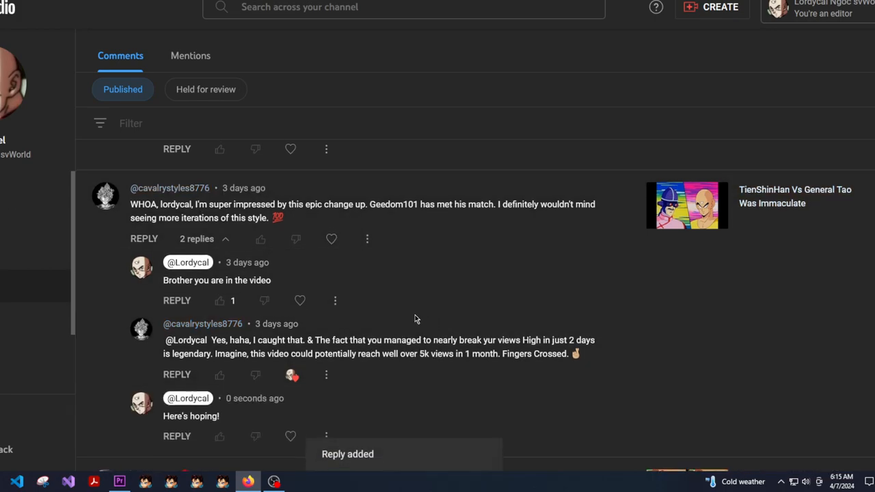
scroll("down", 3)
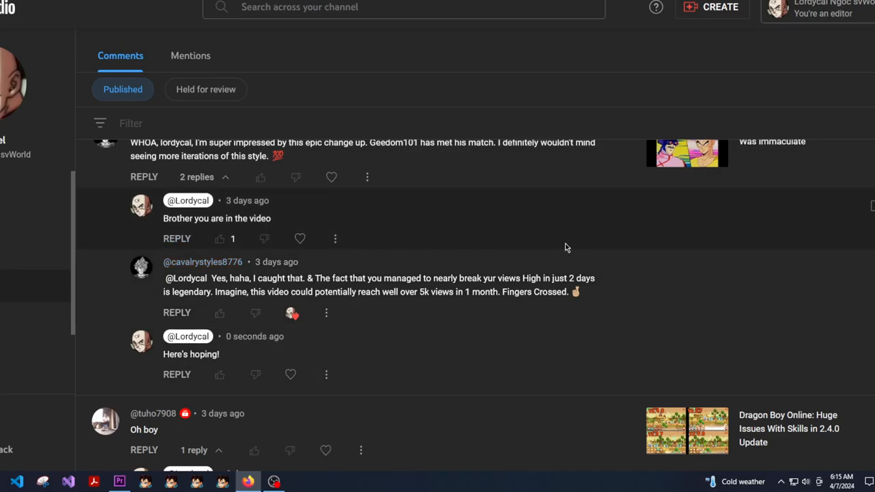
scroll("down", 3)
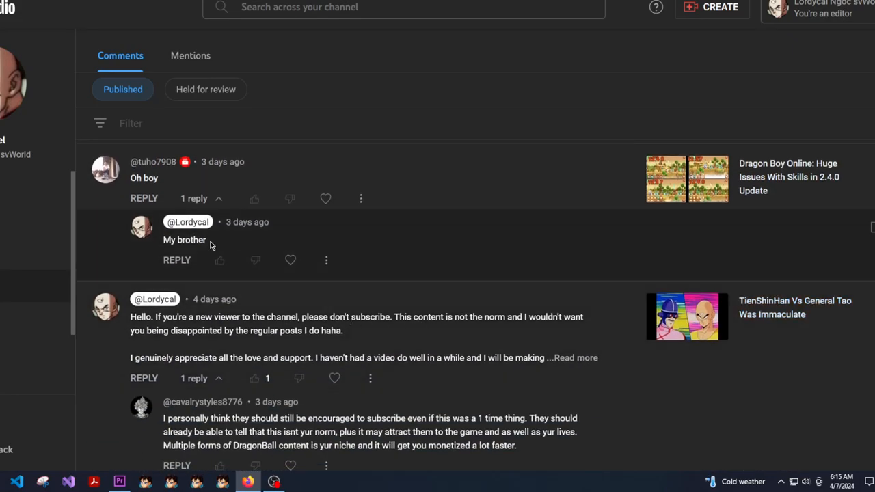
mouse_move(754, 191)
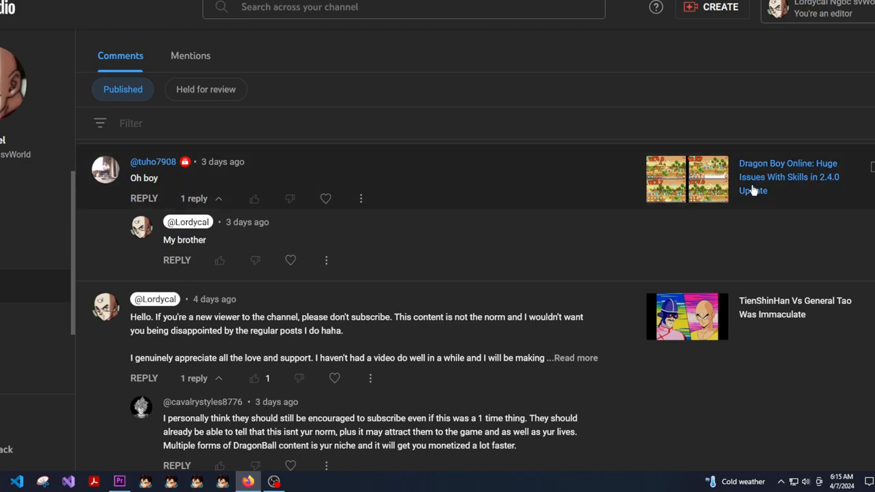
mouse_move(292, 217)
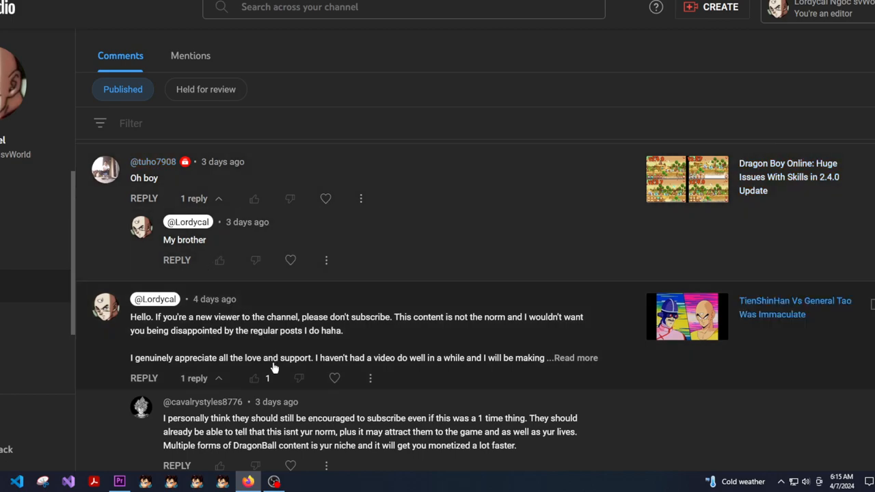
scroll("down", 3)
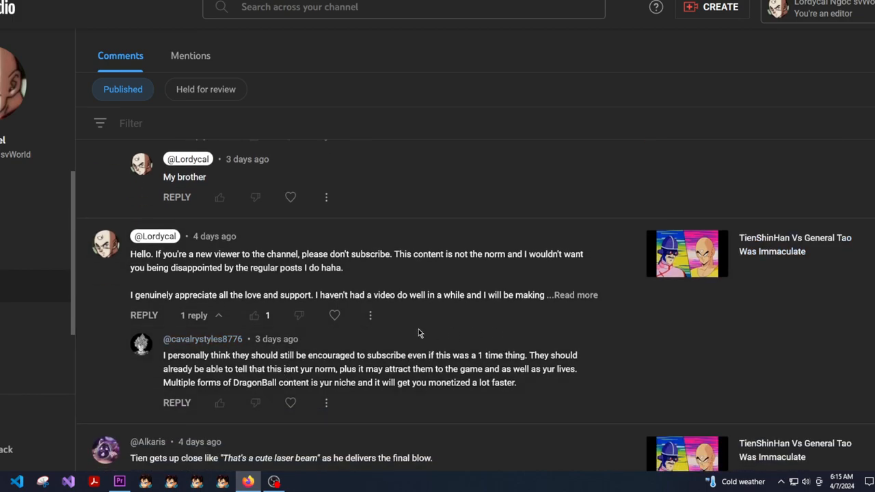
mouse_move(387, 366)
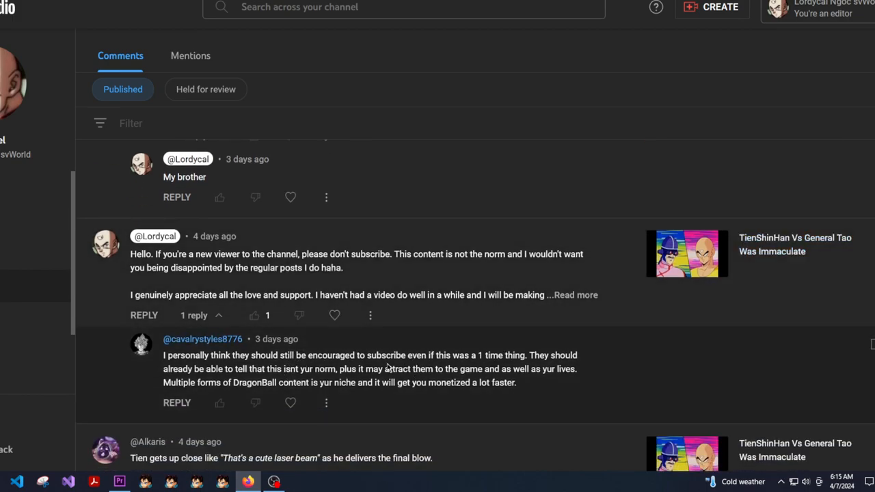
mouse_move(326, 340)
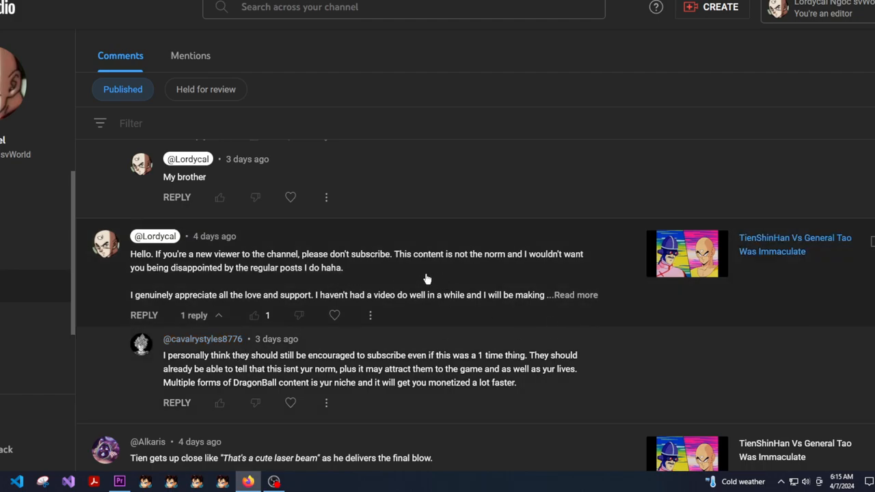
mouse_move(431, 285)
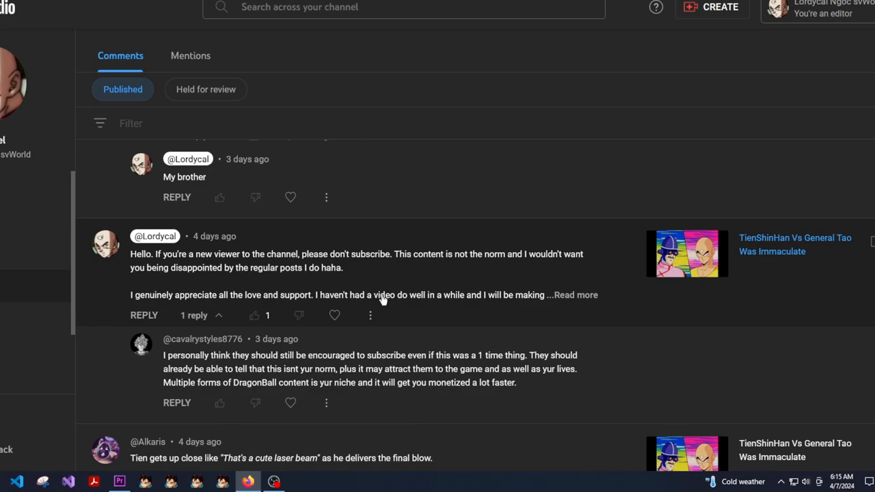
mouse_move(388, 328)
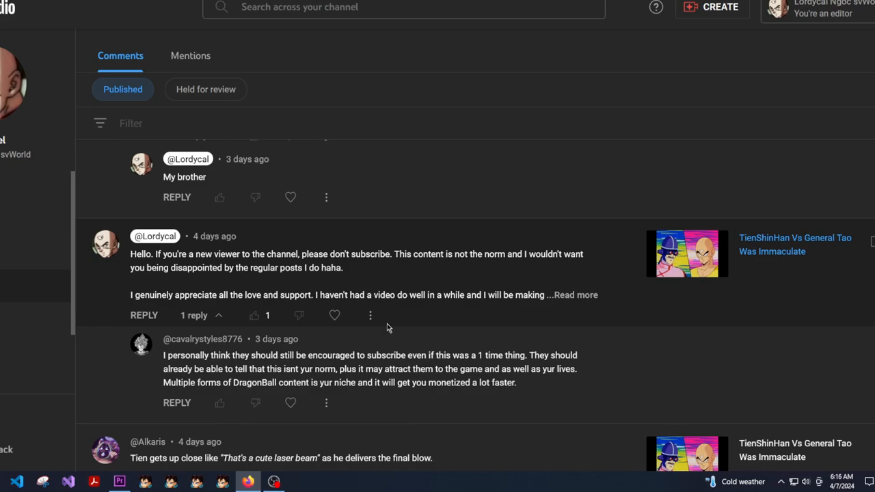
mouse_move(412, 335)
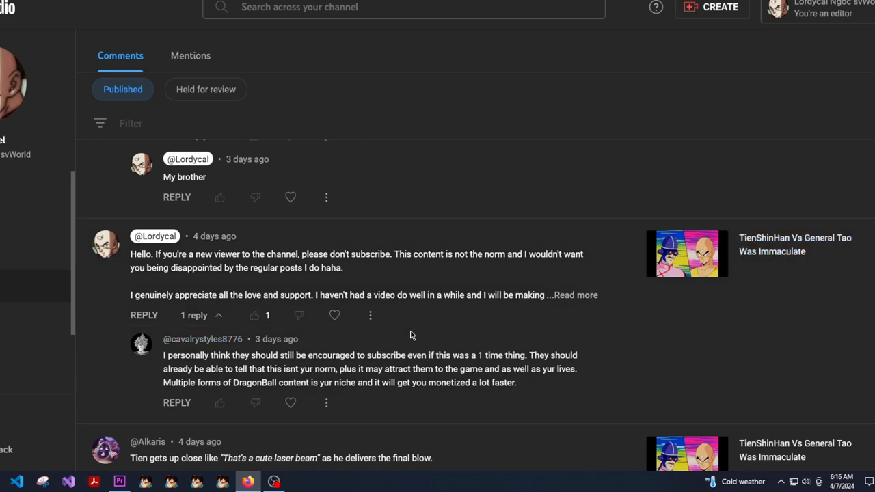
left_click(835, 479)
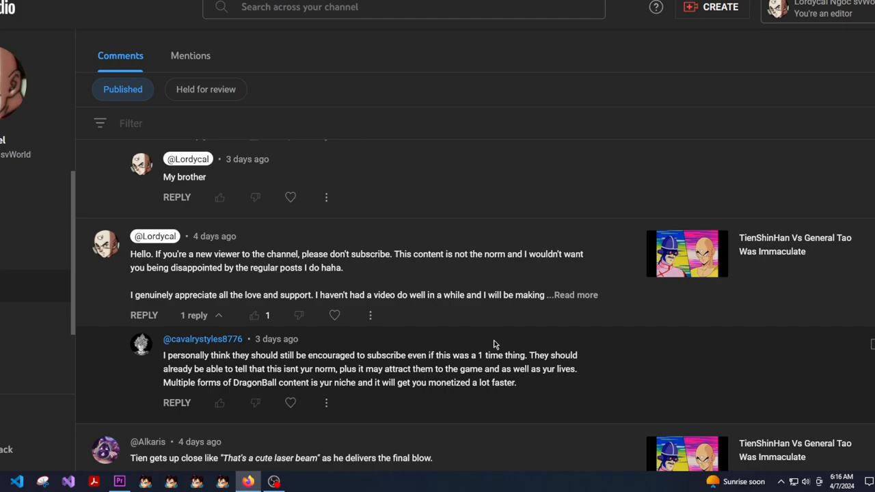
Step: Scroll the comments list down to the Rurouni Kenshin comment thread
scroll("down", 3)
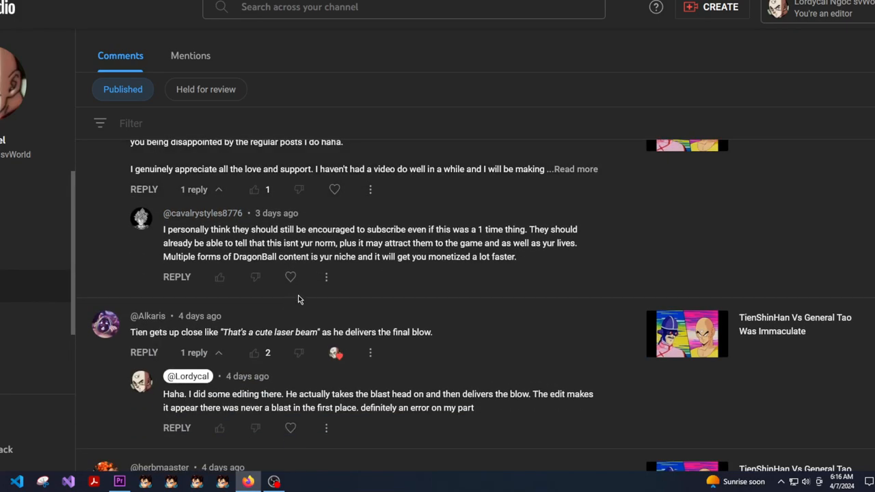
scroll("down", 3)
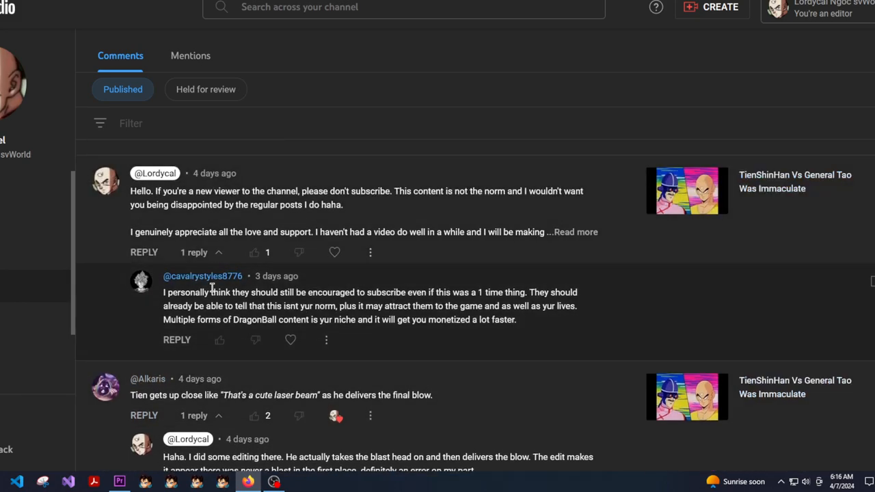
mouse_move(188, 268)
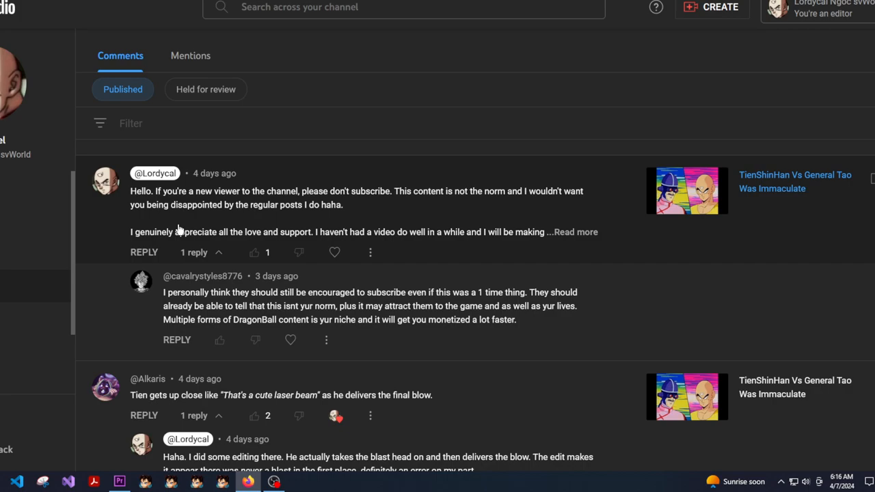
mouse_move(231, 247)
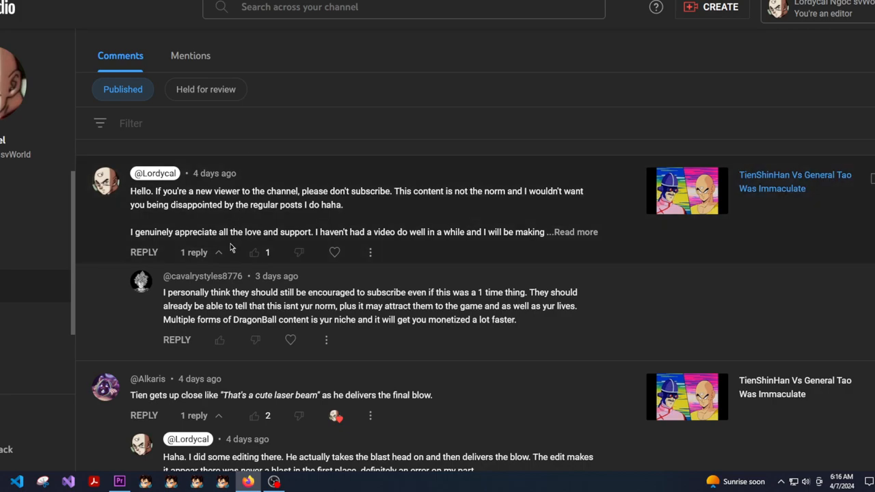
scroll("down", 3)
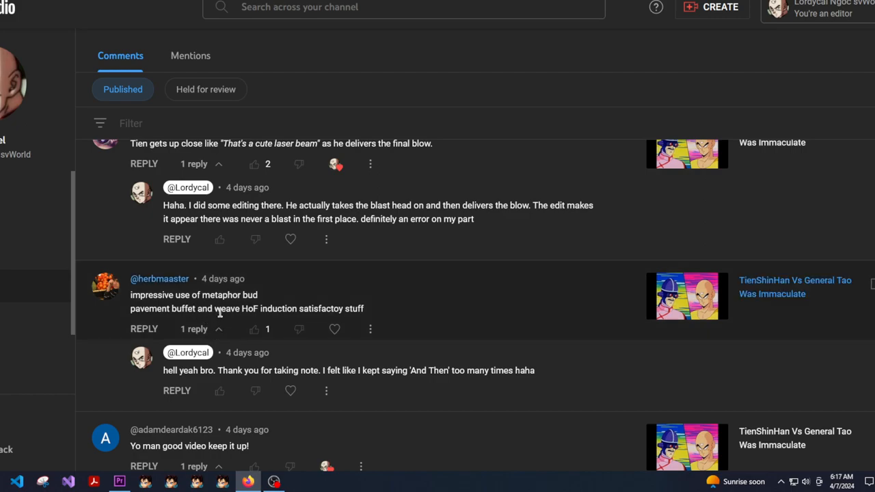
scroll("down", 3)
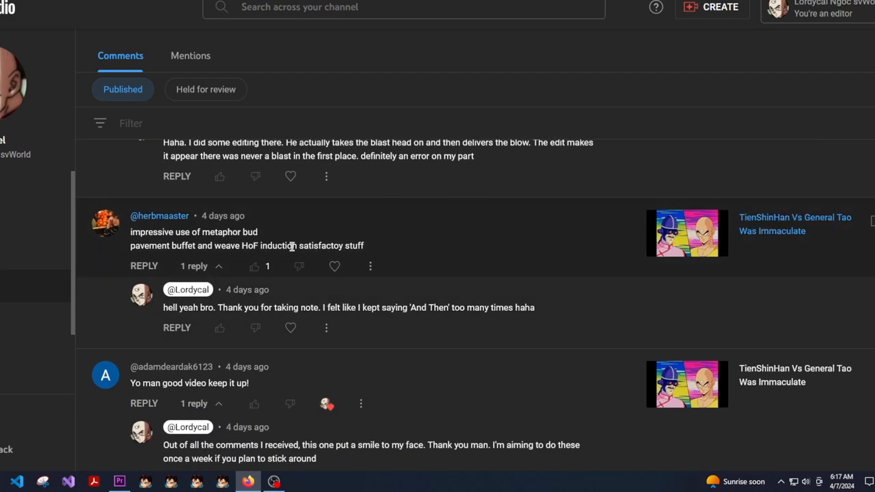
mouse_move(372, 227)
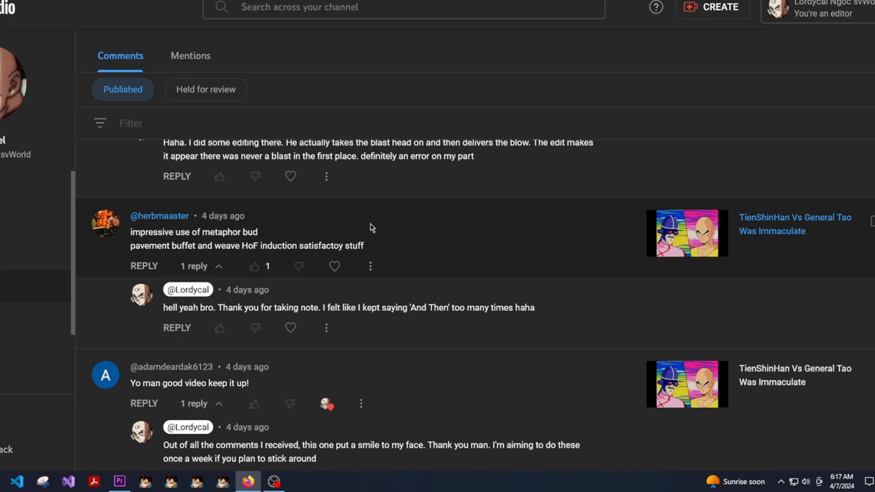
mouse_move(548, 230)
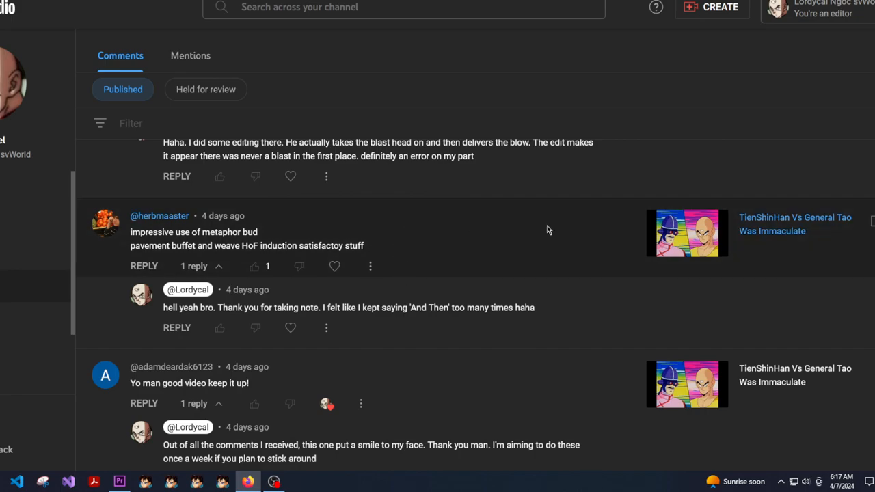
mouse_move(779, 229)
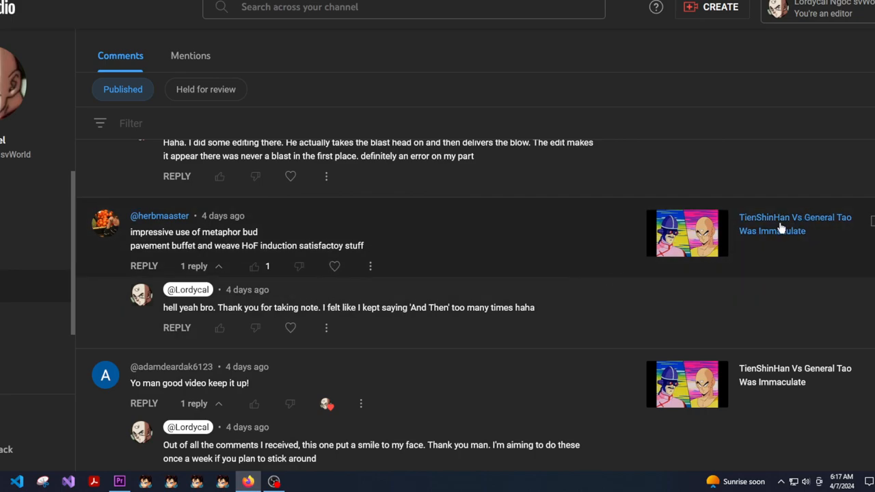
mouse_move(272, 328)
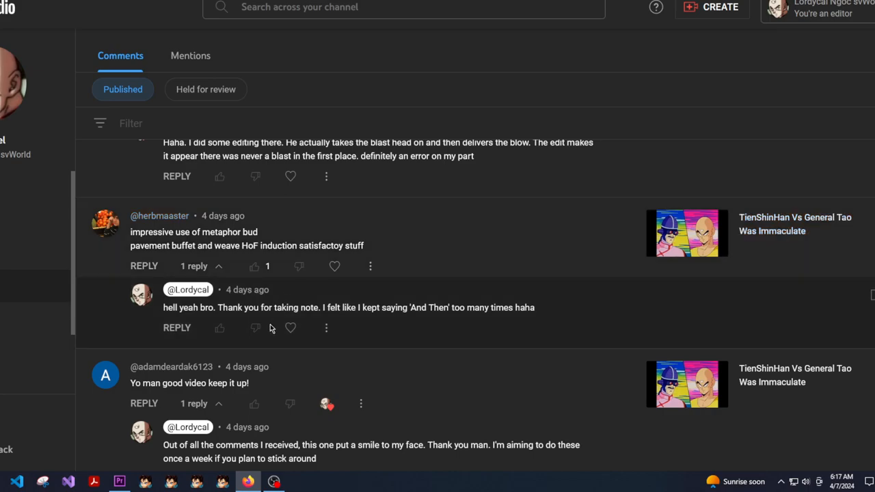
scroll("down", 3)
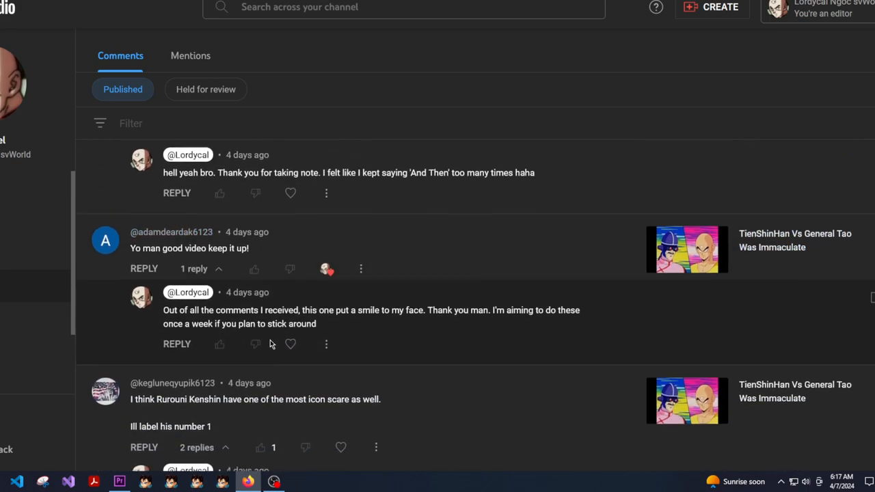
scroll("down", 3)
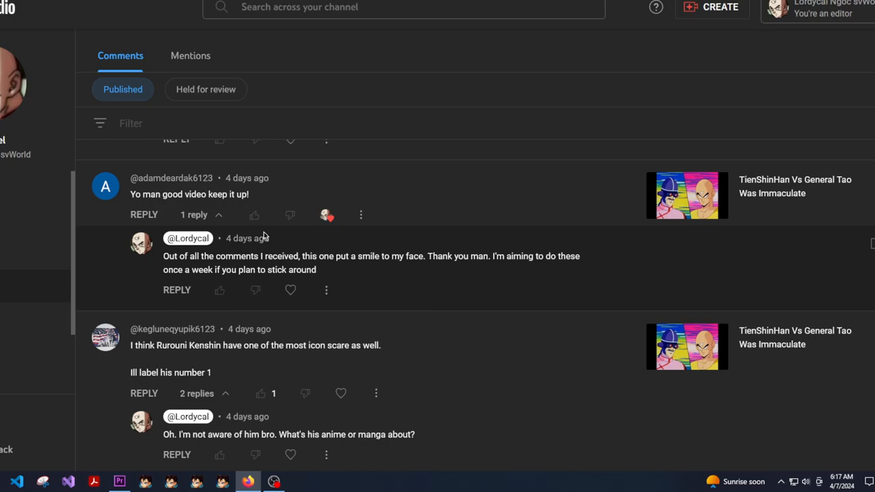
scroll("down", 3)
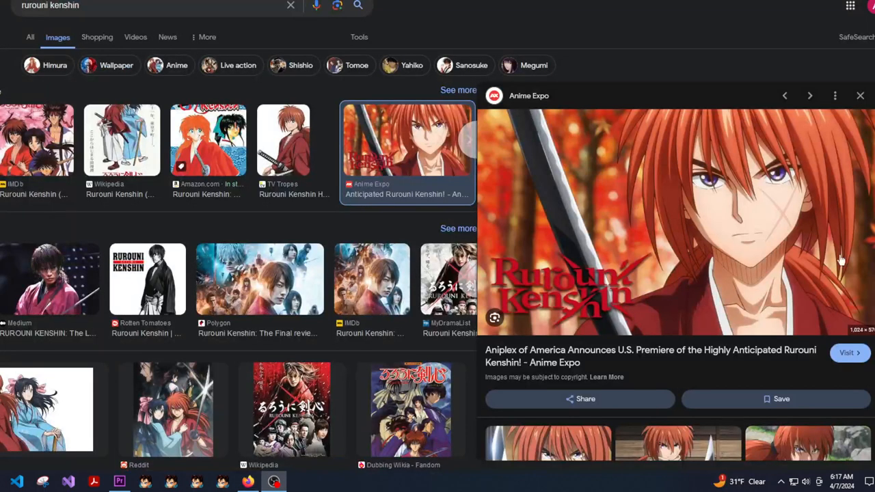
mouse_move(830, 226)
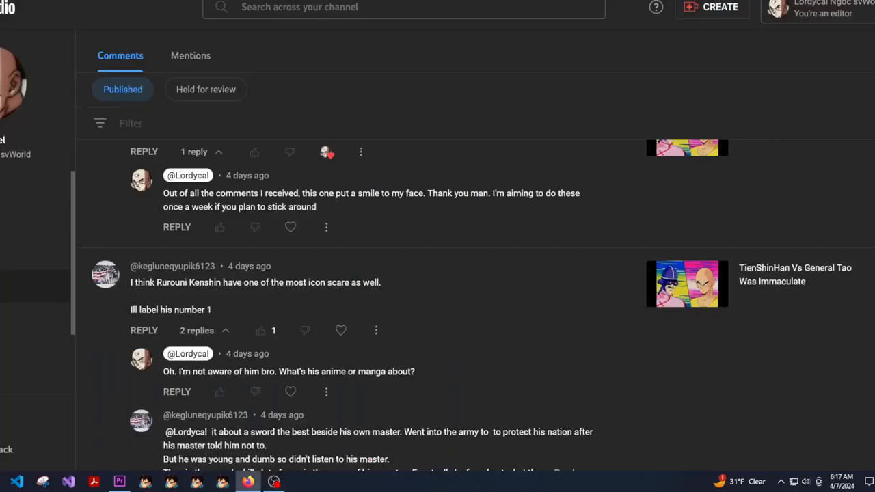
scroll("down", 3)
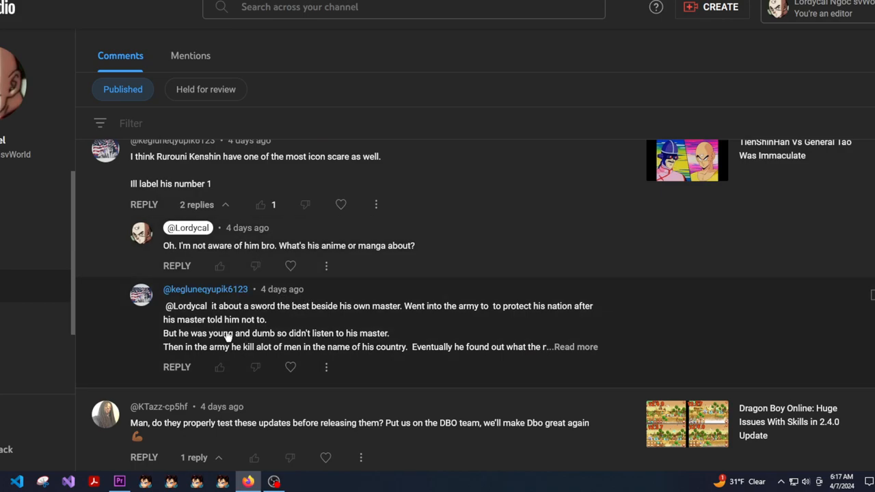
mouse_move(334, 358)
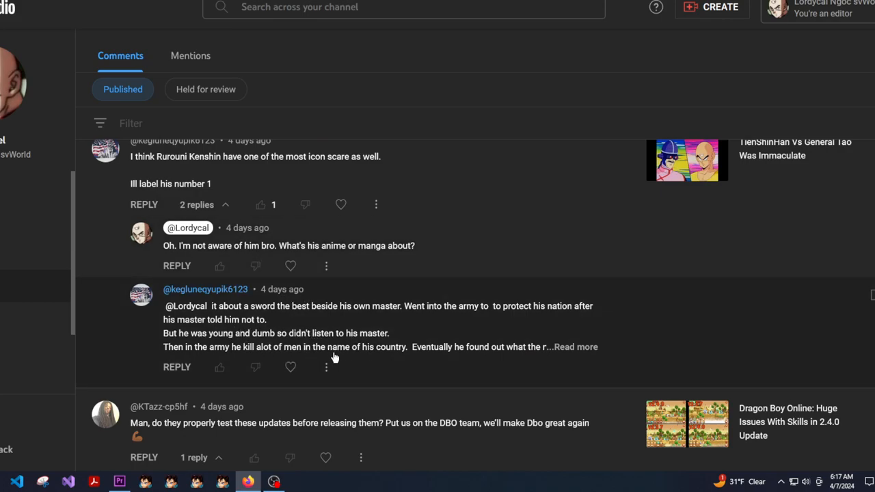
scroll("down", 3)
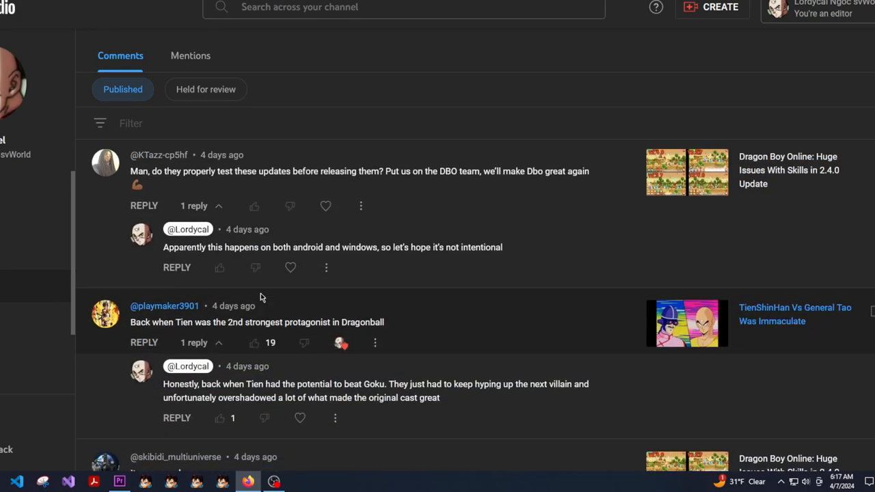
mouse_move(229, 322)
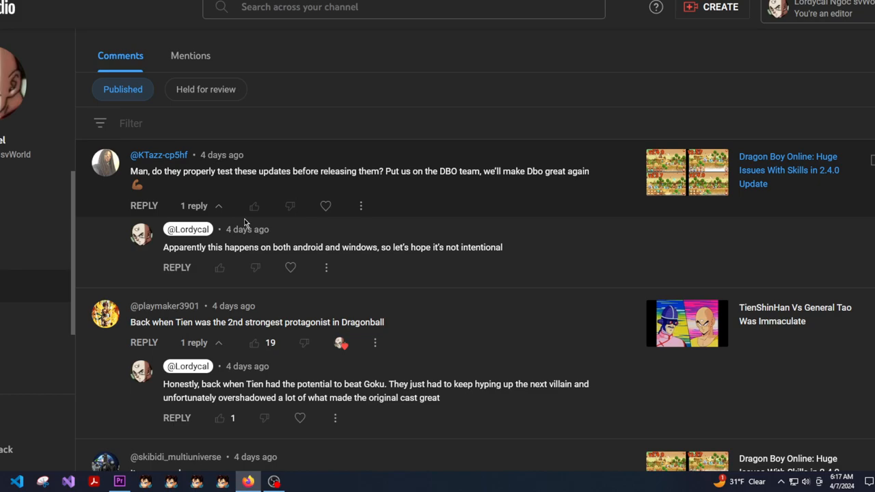
mouse_move(247, 171)
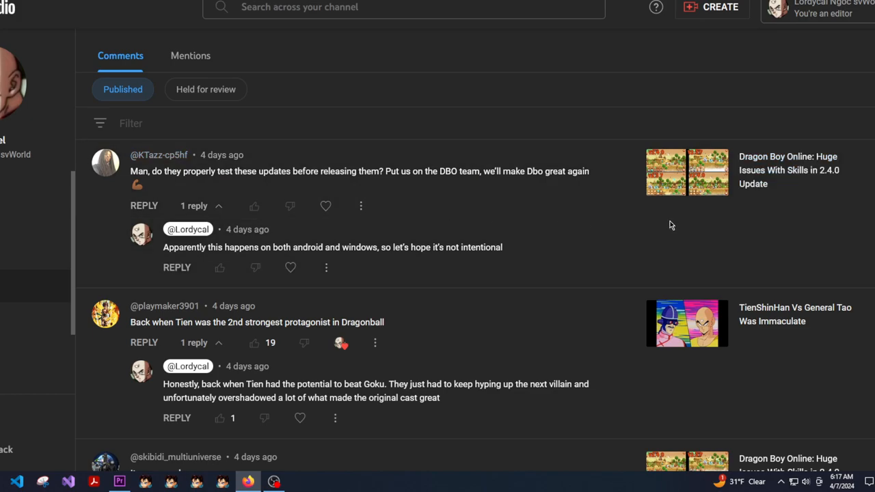
mouse_move(694, 221)
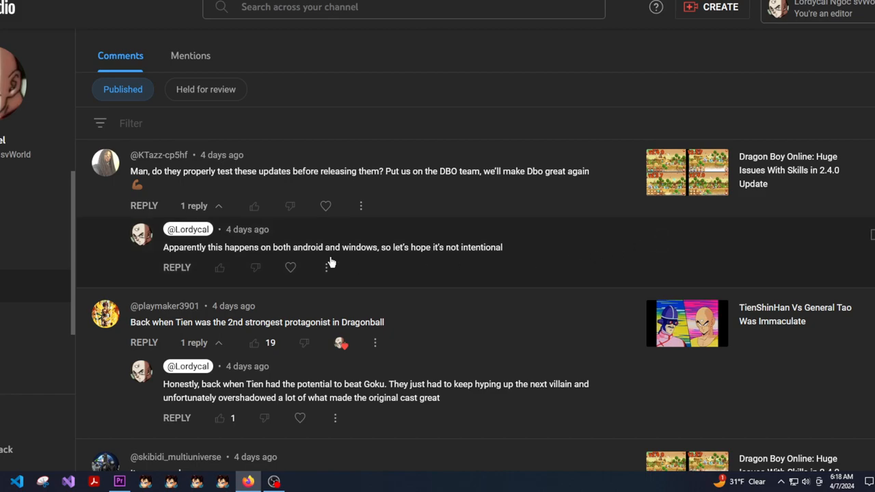
scroll("down", 3)
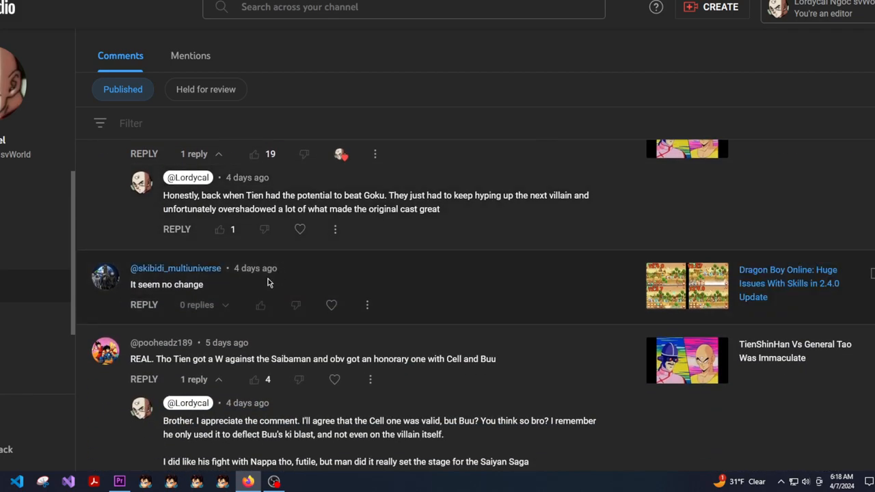
mouse_move(266, 284)
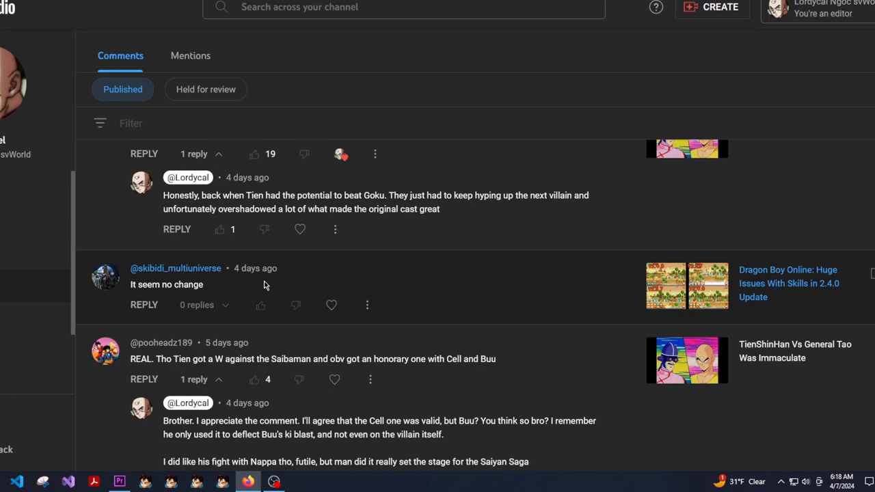
scroll("down", 3)
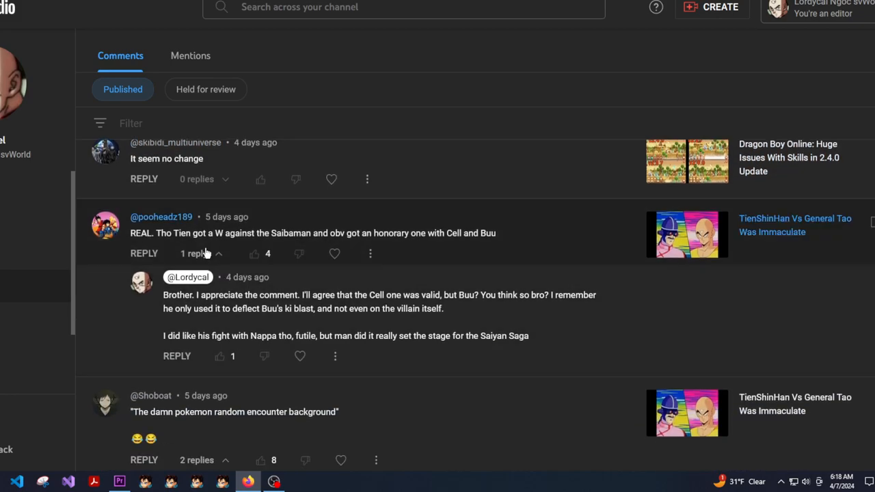
mouse_move(337, 229)
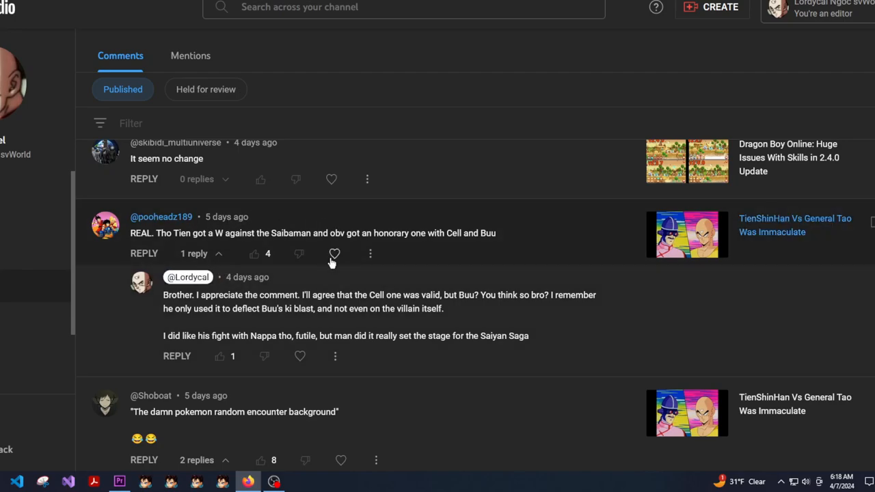
mouse_move(454, 333)
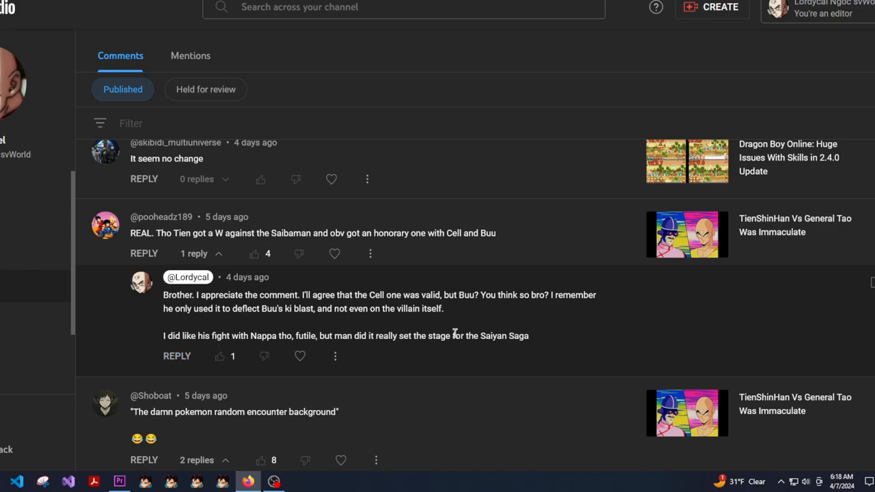
mouse_move(225, 309)
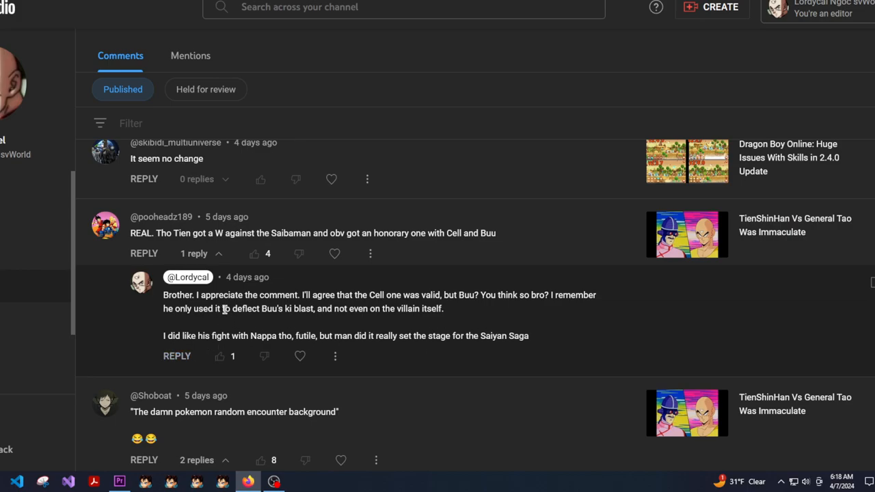
scroll("down", 3)
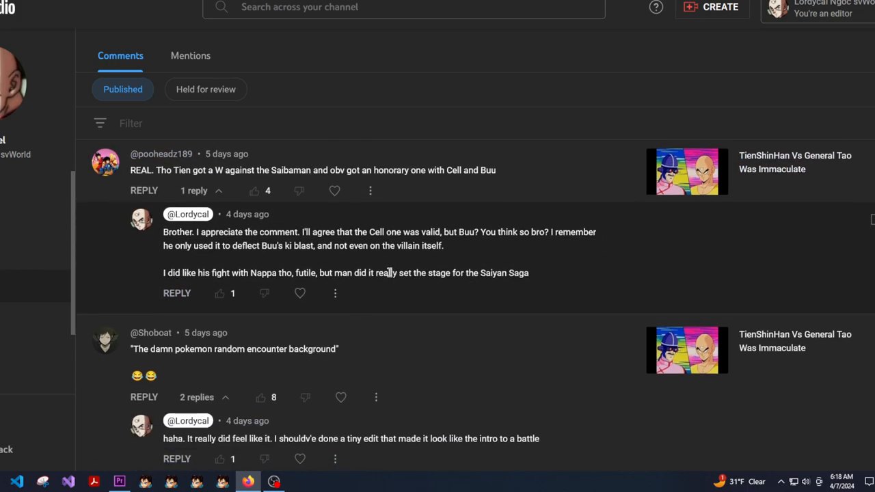
mouse_move(686, 205)
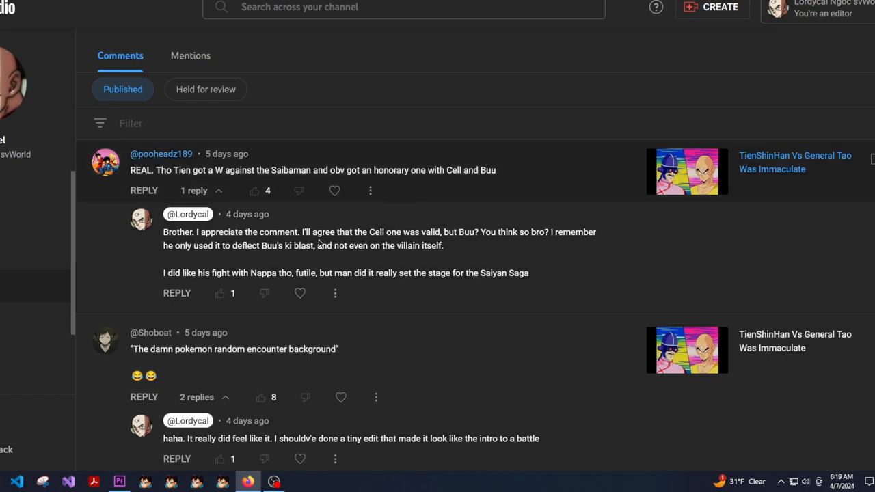
scroll("down", 3)
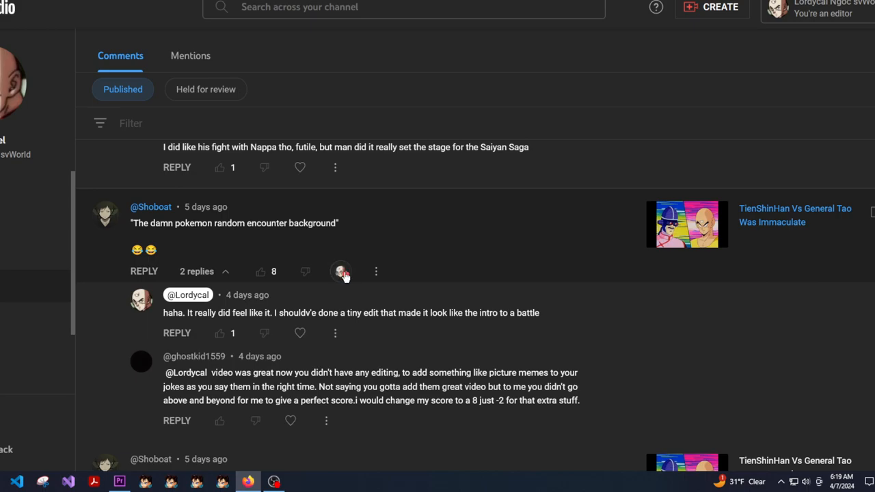
scroll("down", 3)
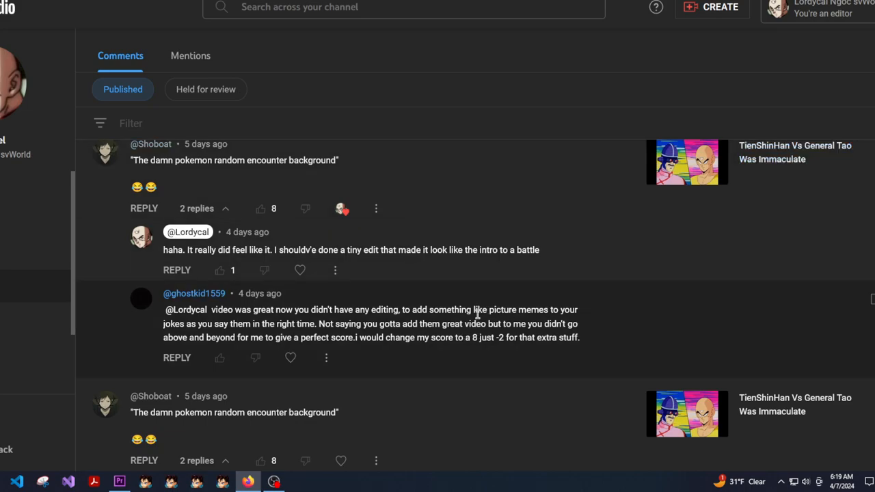
scroll("down", 3)
type("Tahnk y")
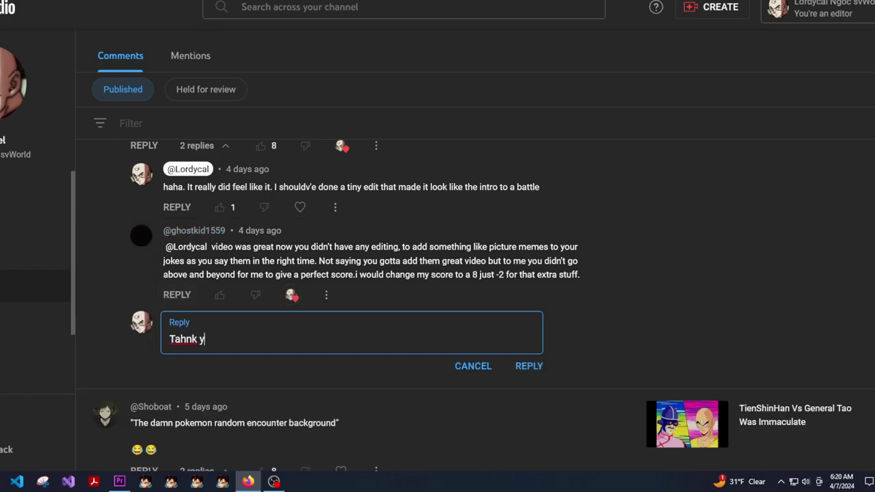
Step: Finish and post the reply "Tahnk you for the feedback. That helps a lot"
type("ou for the")
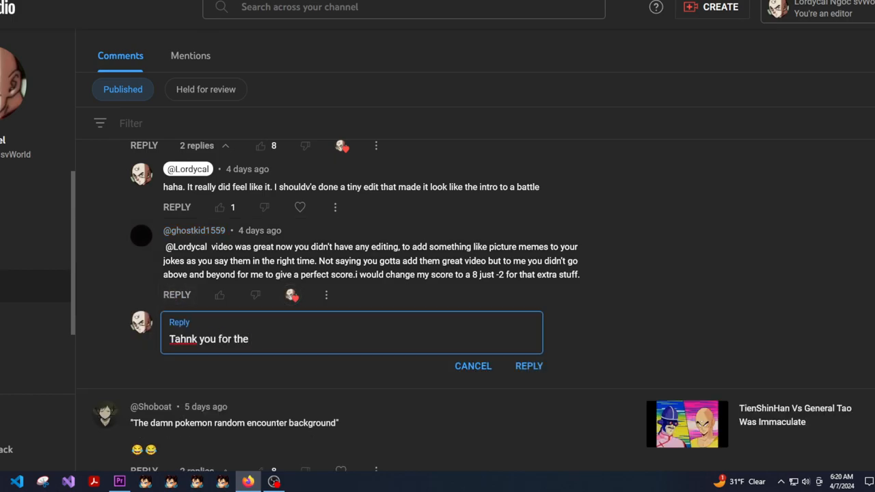
type("feedback")
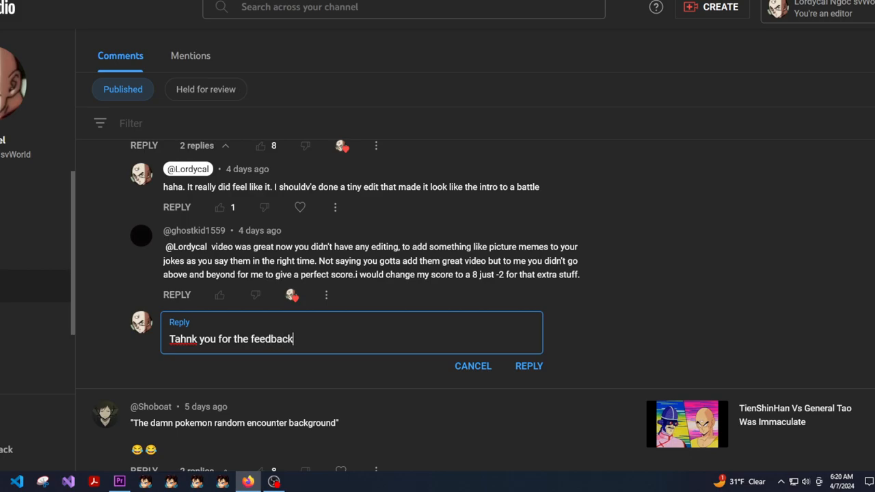
type(". That")
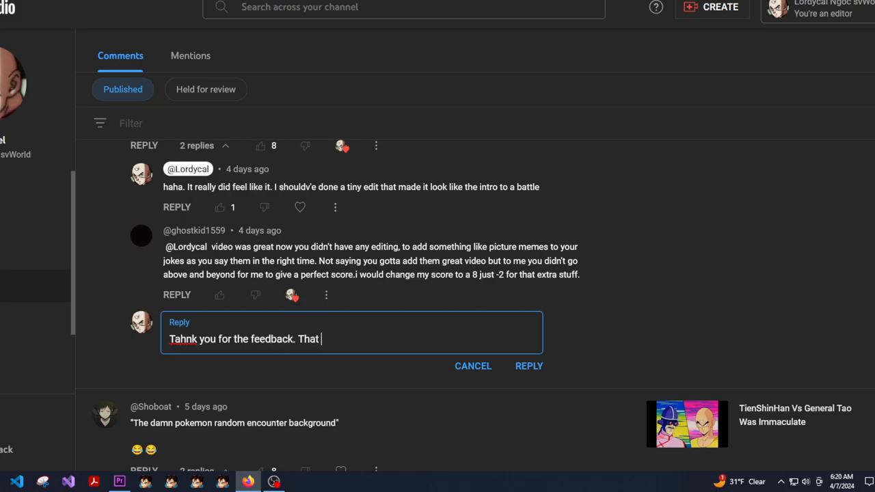
type("helps a lot")
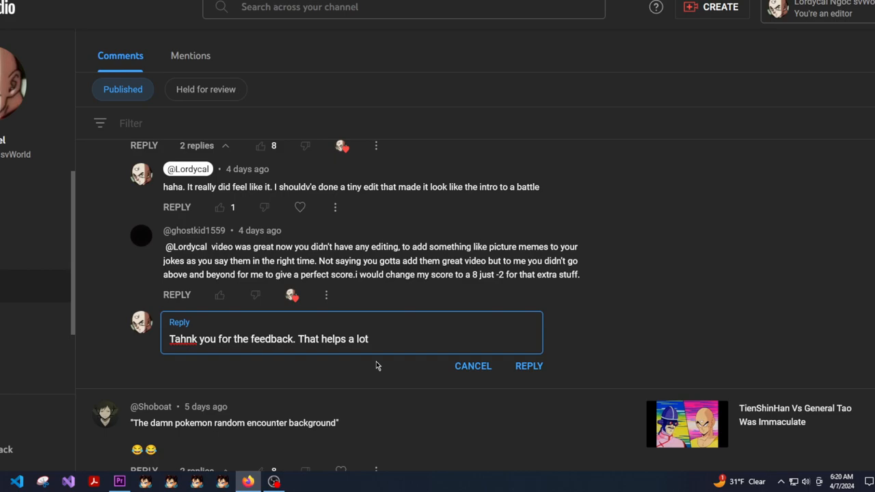
left_click(528, 366)
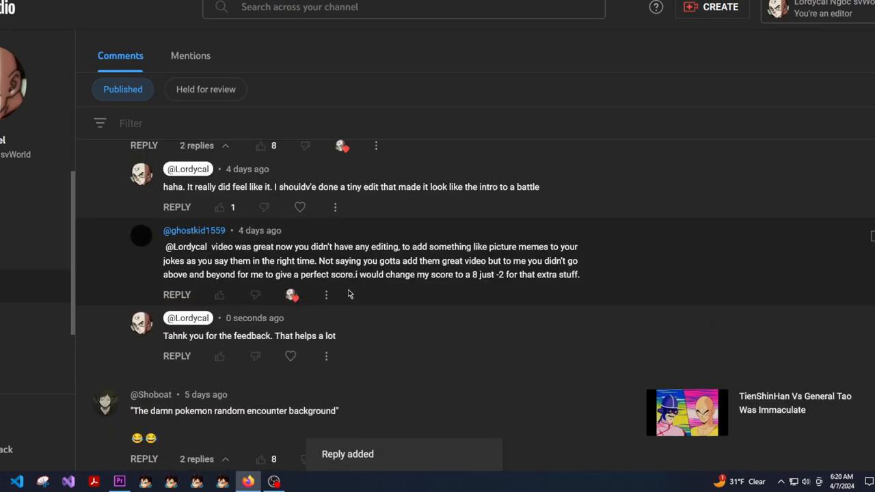
scroll("down", 3)
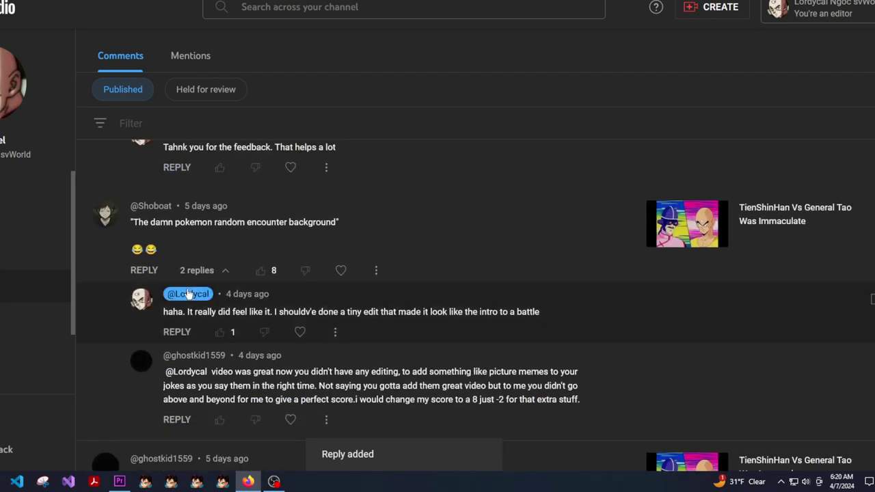
scroll("down", 3)
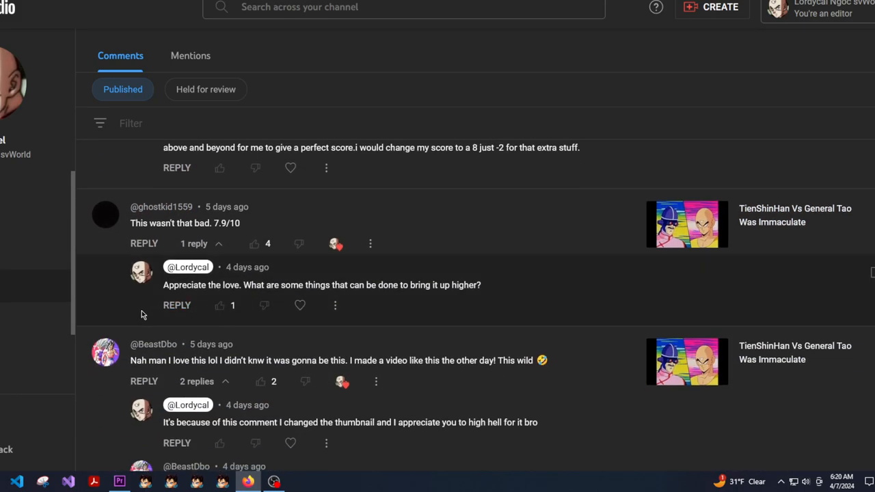
scroll("down", 3)
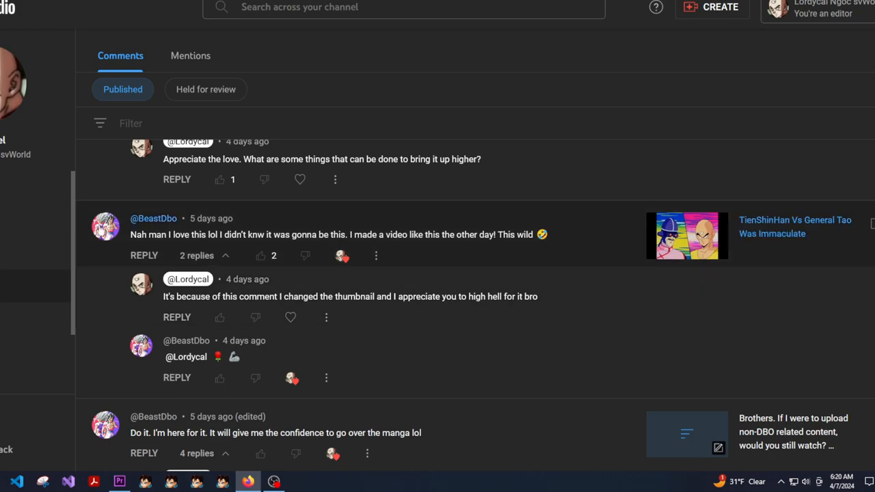
triple_click(314, 235)
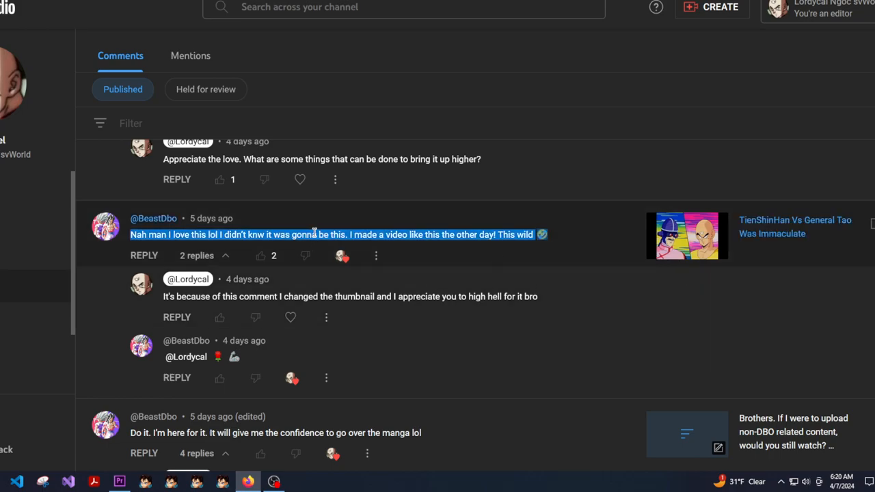
left_click(461, 225)
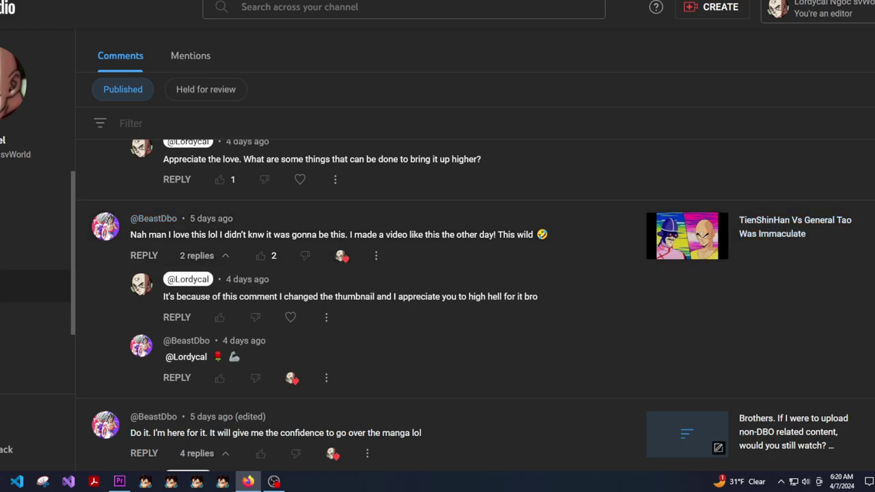
mouse_move(751, 257)
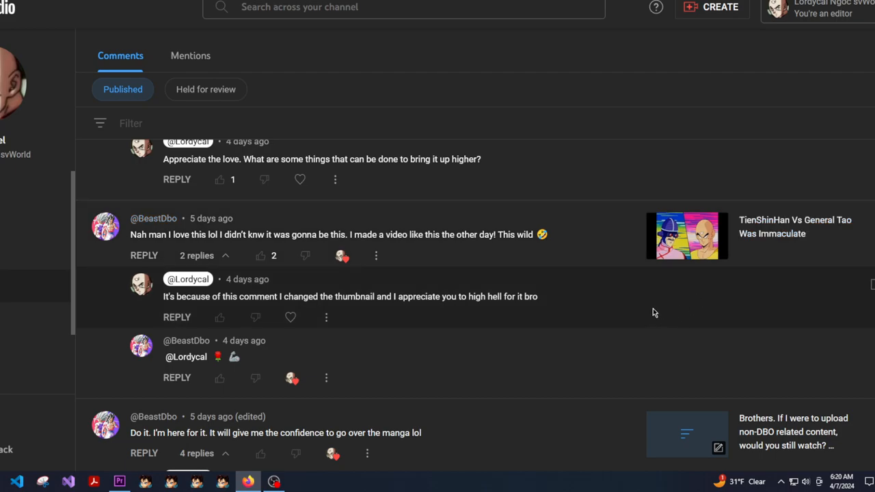
scroll("down", 3)
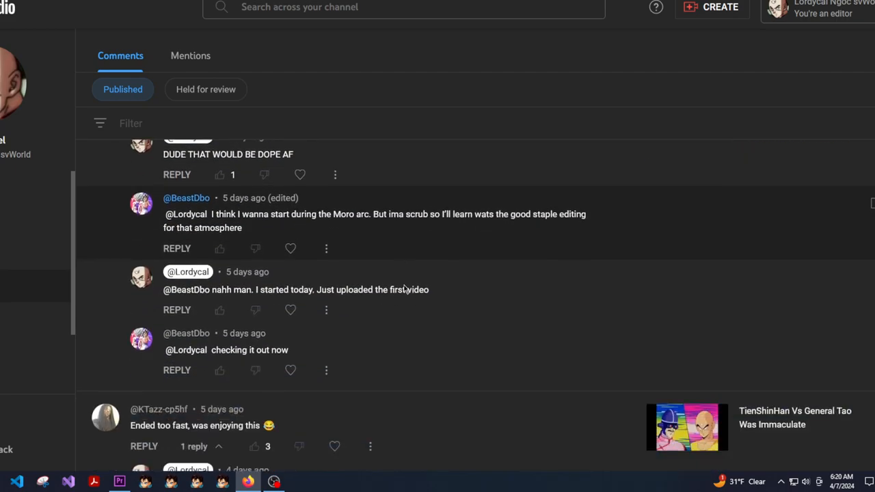
scroll("down", 3)
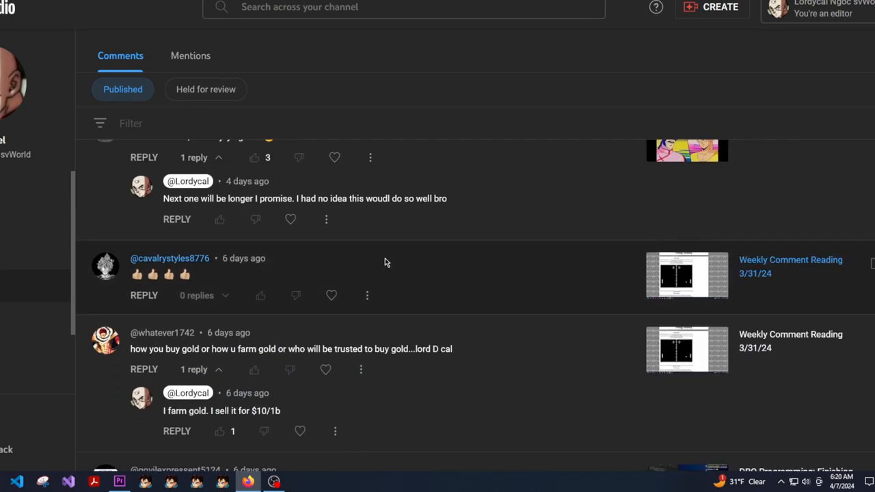
scroll("down", 3)
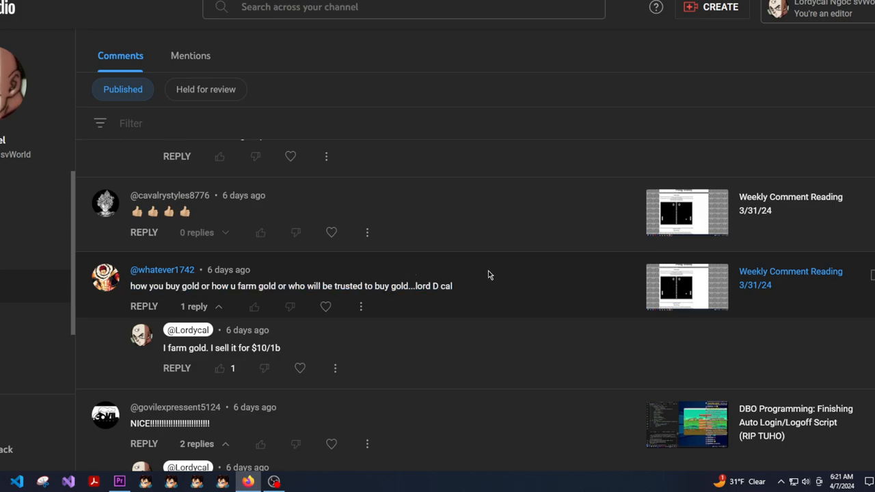
scroll("down", 3)
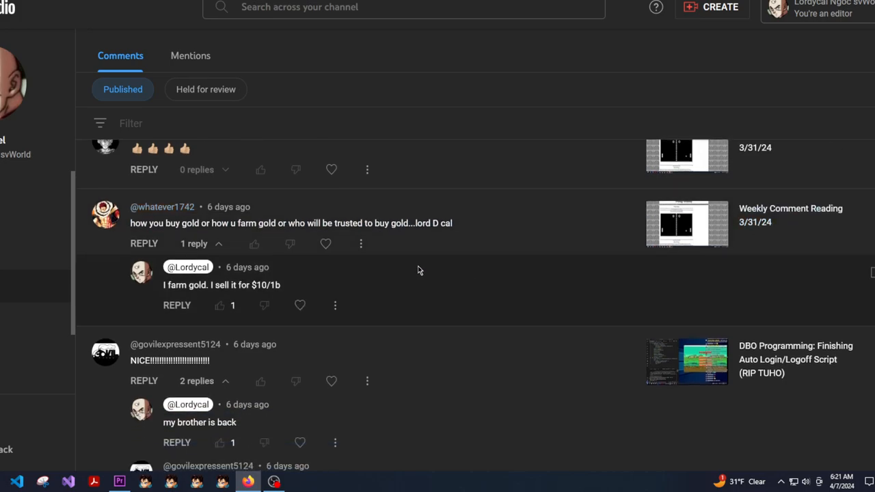
scroll("down", 3)
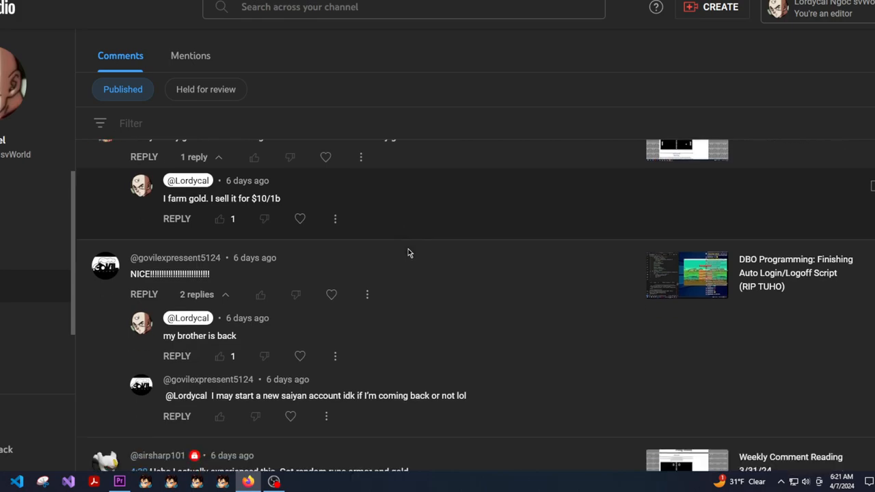
scroll("down", 3)
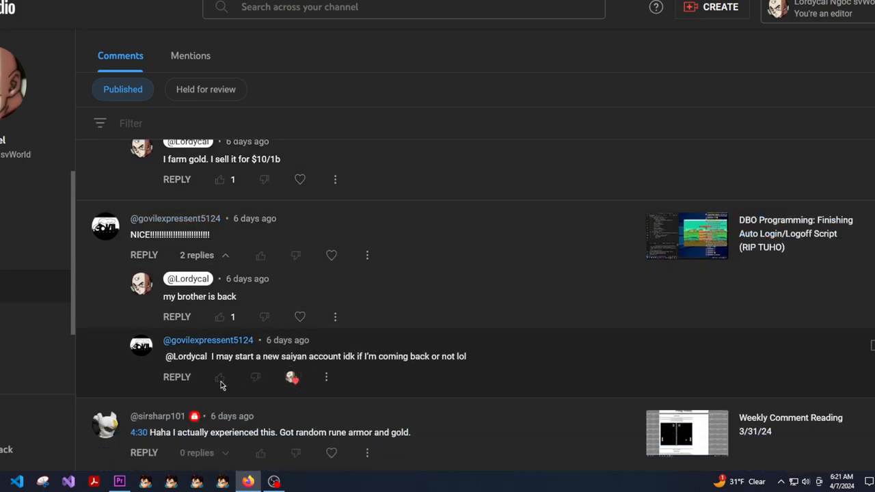
left_click(177, 378)
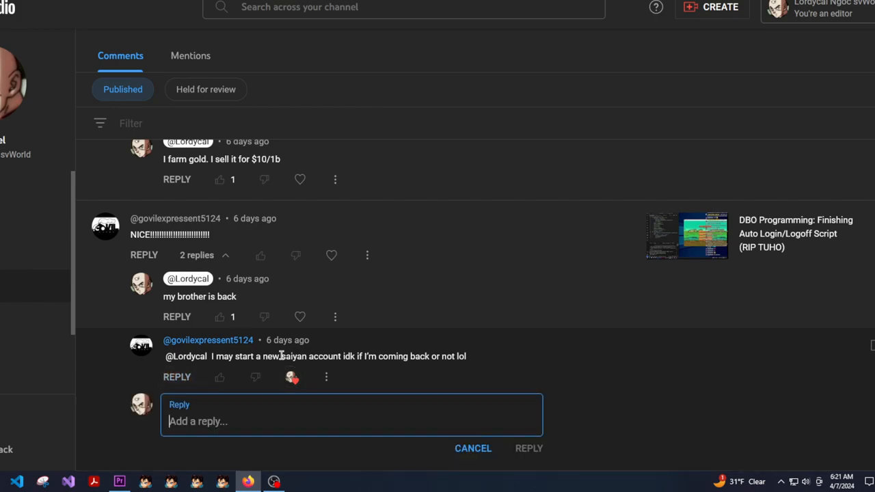
type("Aye")
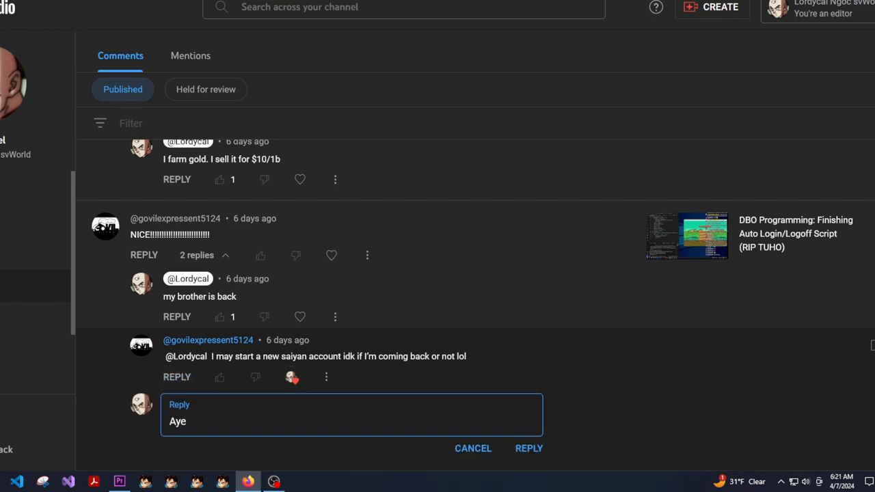
type("dw bro")
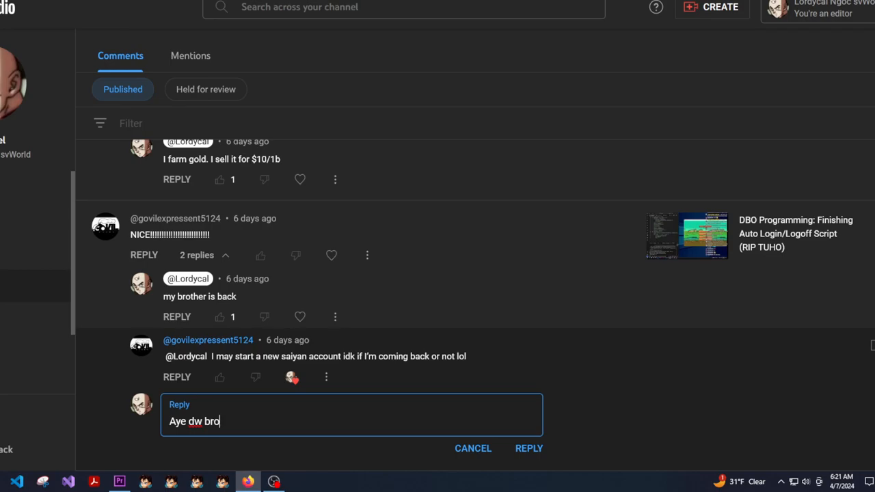
type(". we'll")
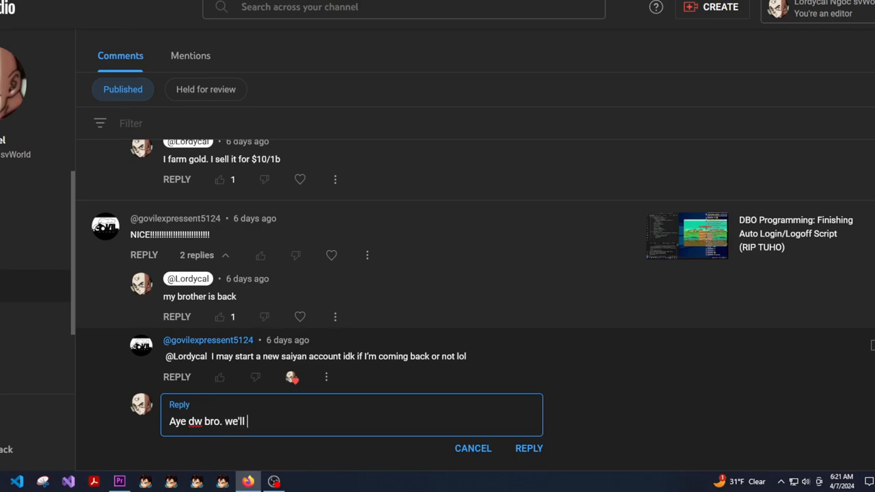
left_click(529, 449)
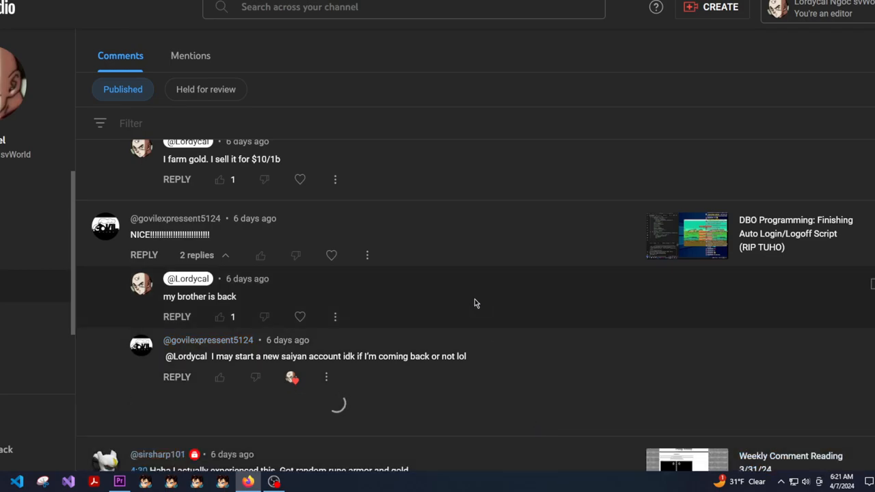
scroll("down", 3)
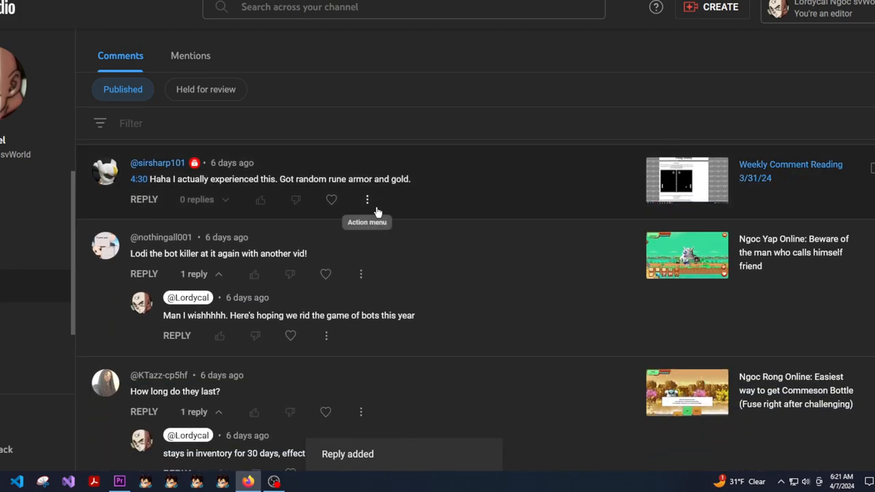
Step: Scroll down and expand the long comment about being scammed by a friend
scroll("down", 3)
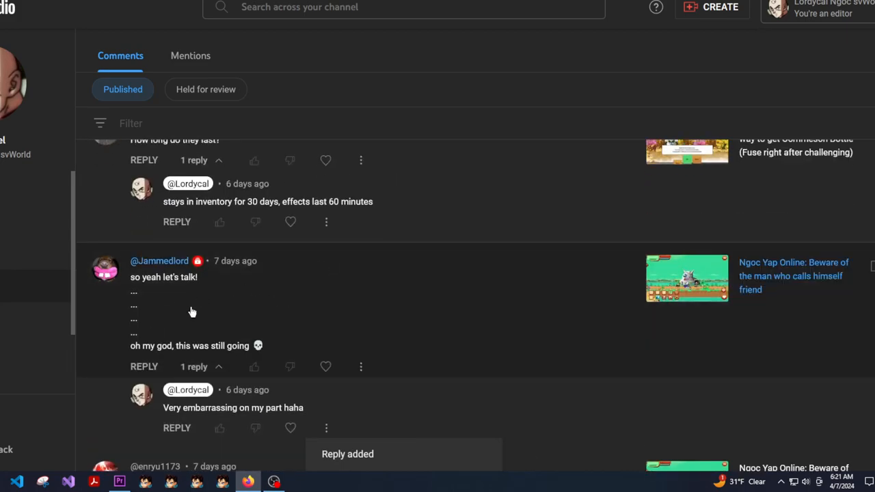
scroll("down", 3)
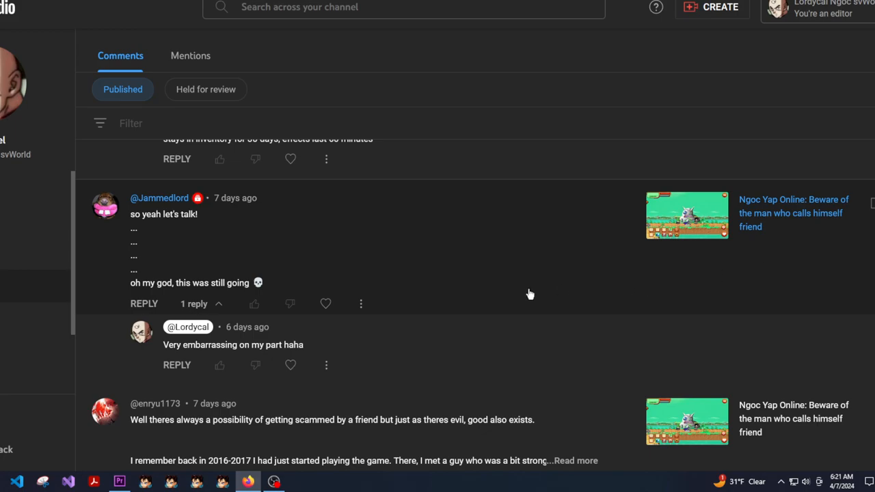
mouse_move(806, 239)
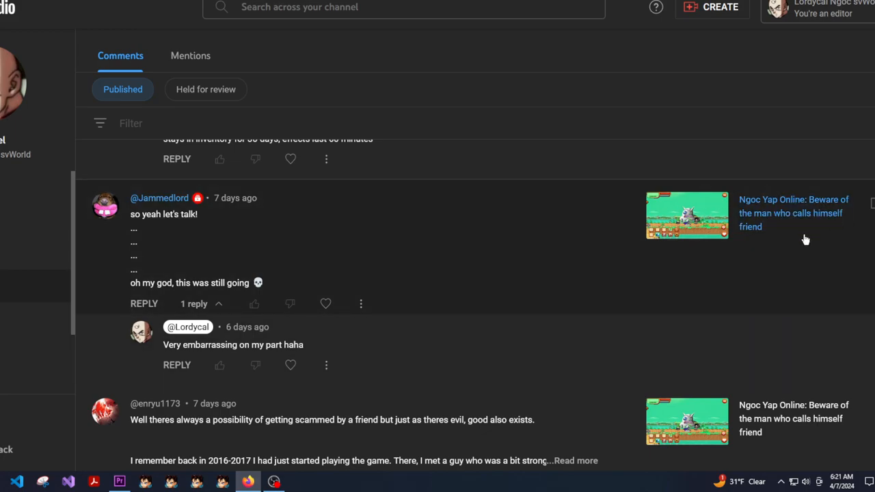
mouse_move(294, 269)
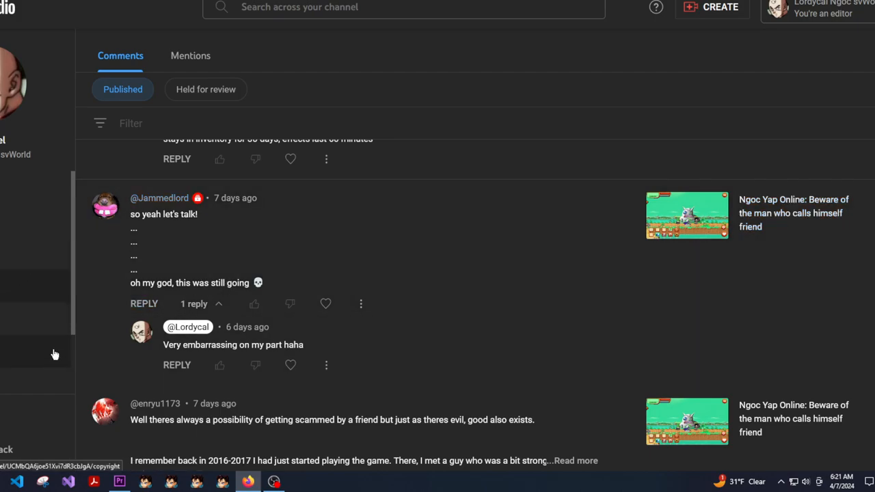
scroll("down", 3)
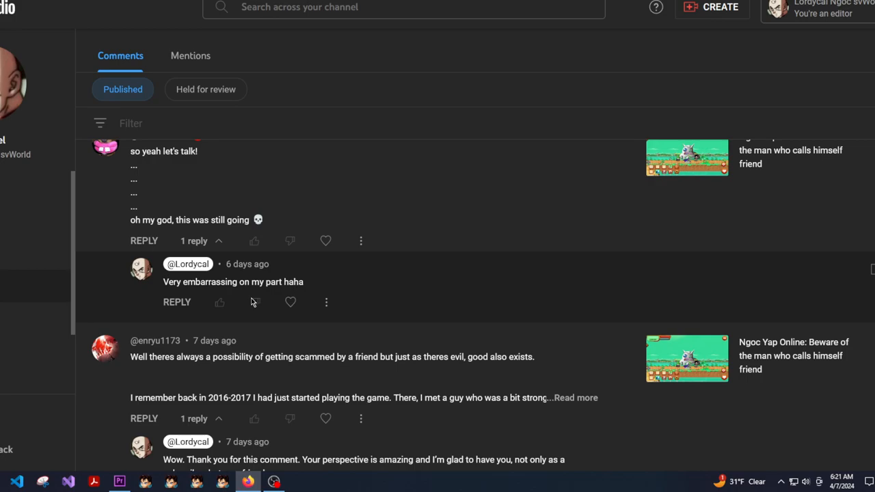
mouse_move(571, 295)
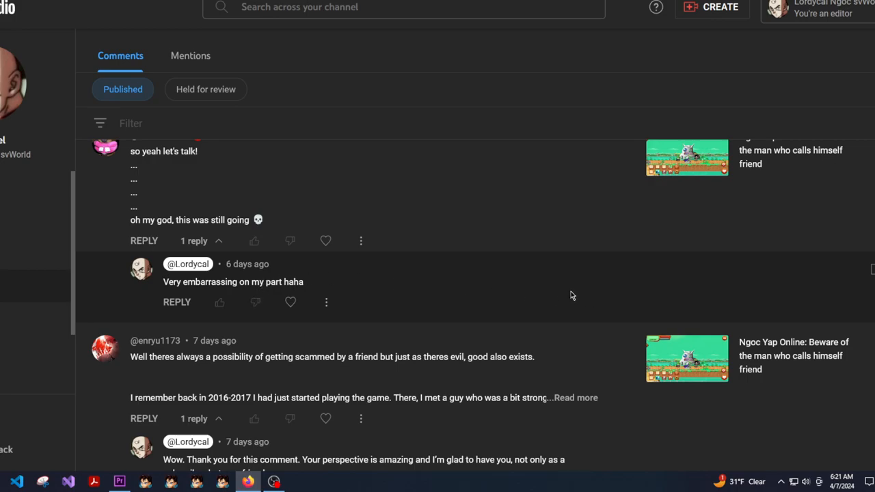
mouse_move(376, 304)
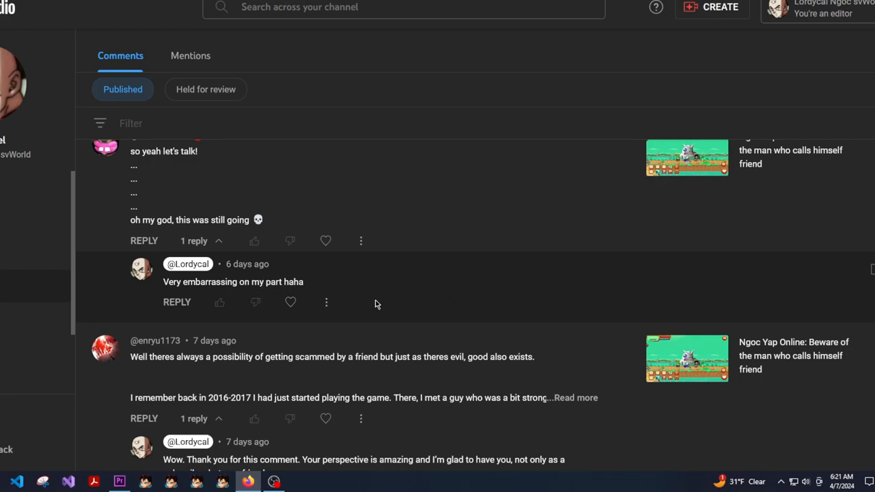
mouse_move(357, 291)
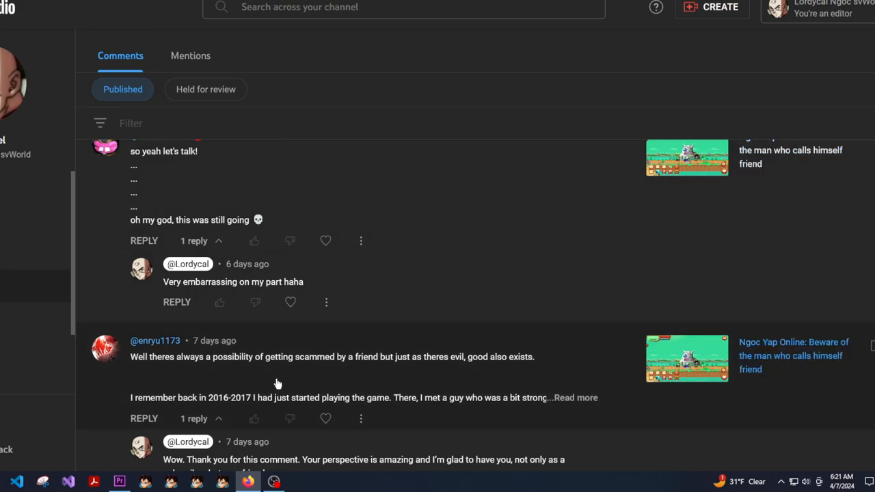
scroll("down", 3)
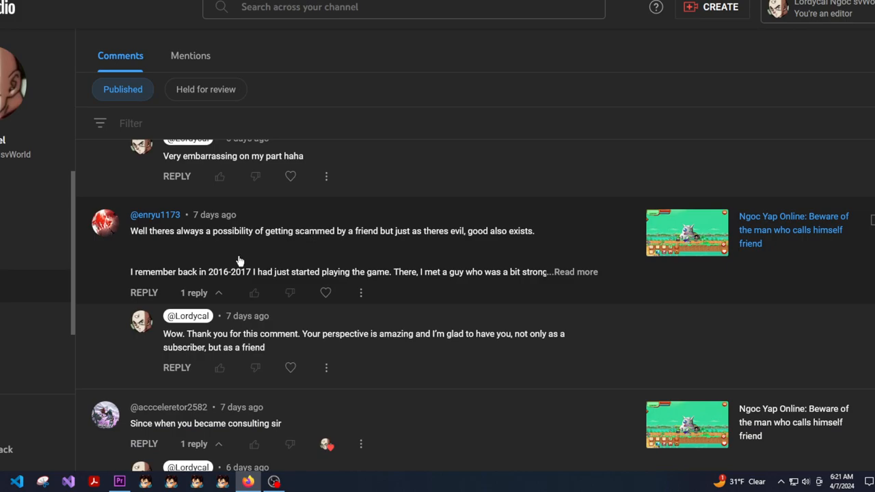
left_click(574, 272)
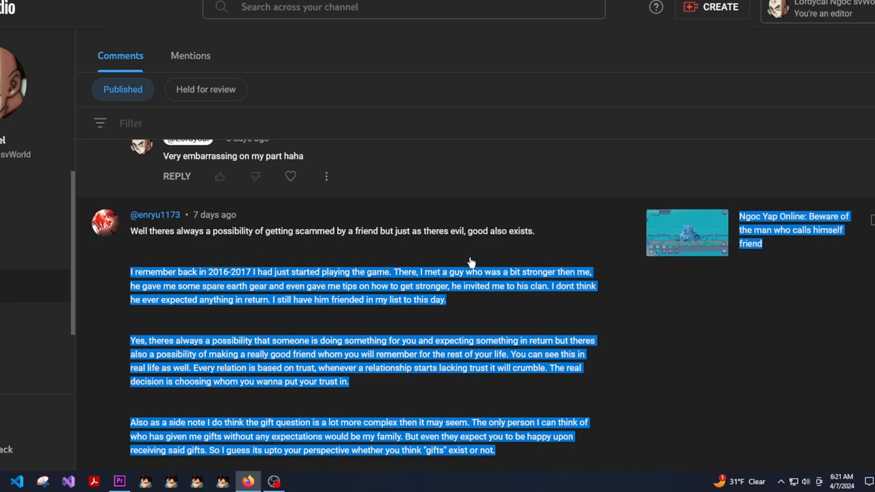
scroll("down", 3)
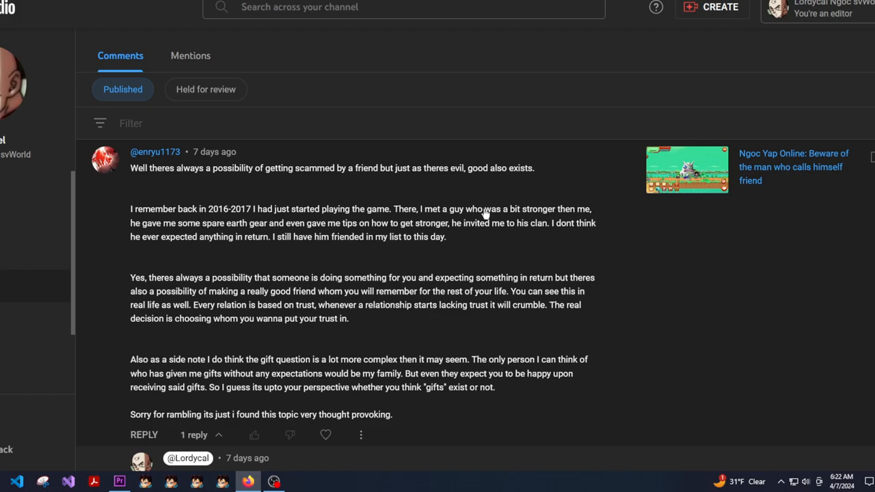
scroll("down", 3)
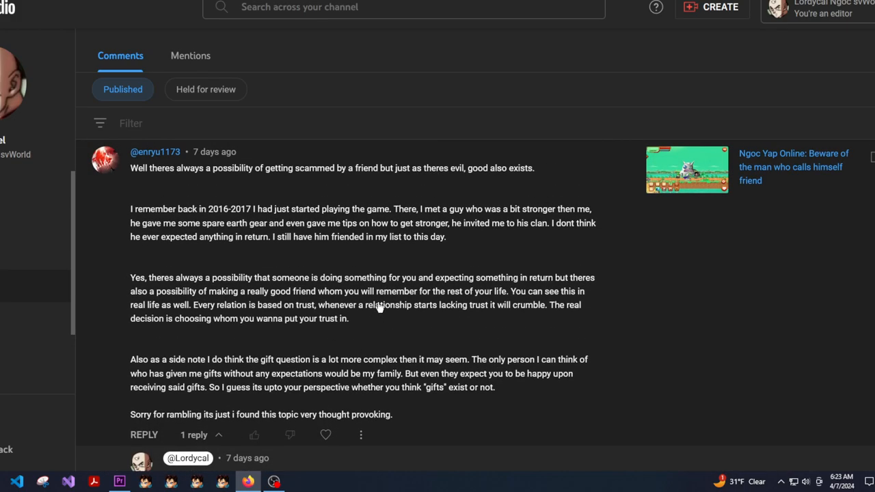
mouse_move(375, 309)
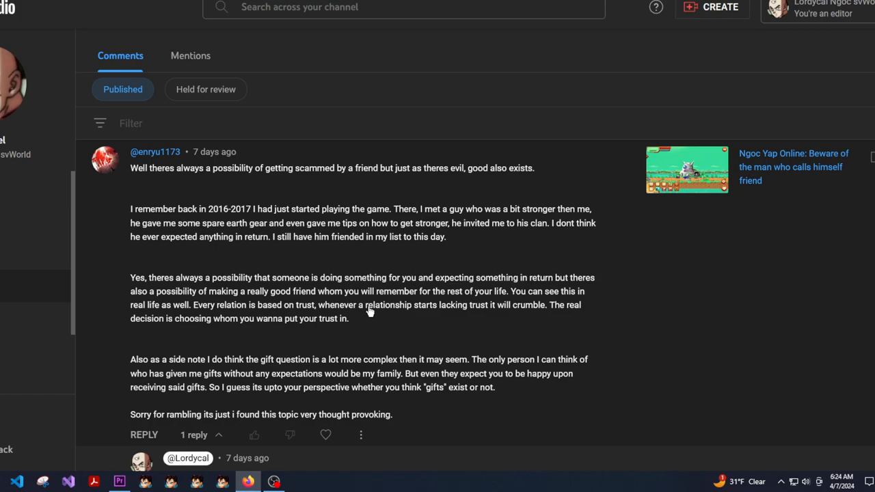
scroll("down", 3)
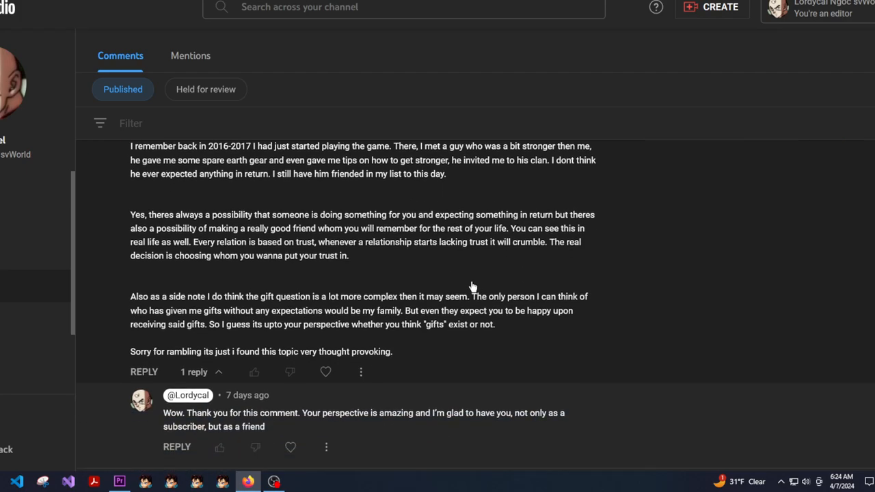
mouse_move(302, 322)
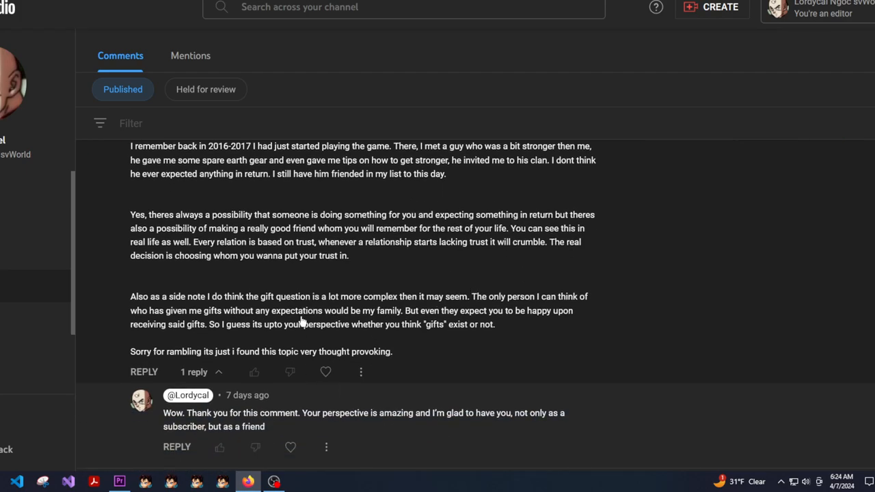
Step: Scroll down to the "Yur editing here is emaculate" comment and its reply
scroll("down", 3)
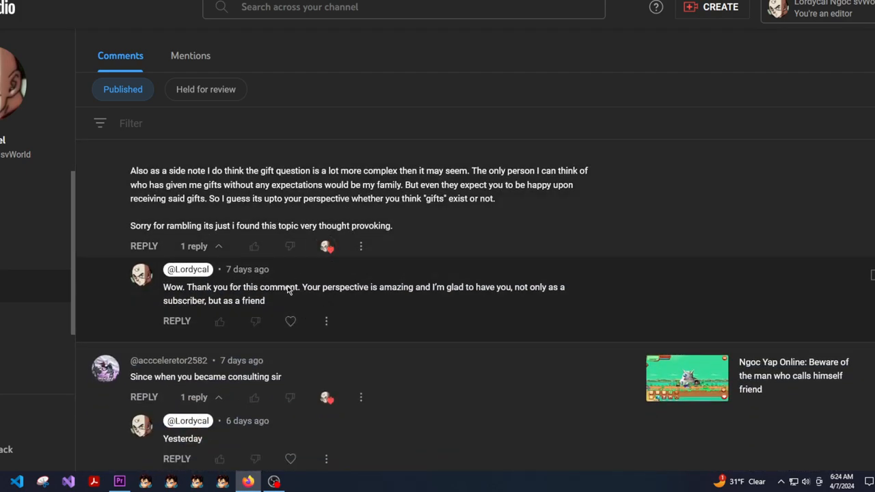
scroll("down", 3)
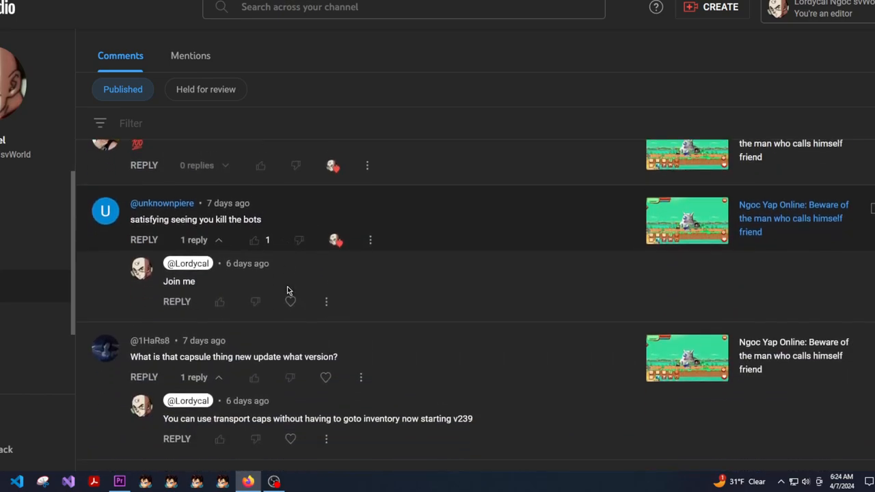
scroll("down", 3)
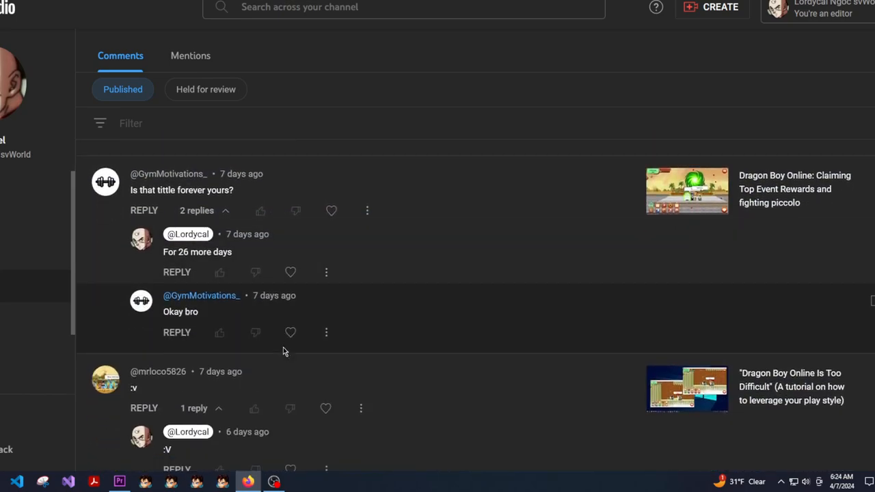
scroll("down", 3)
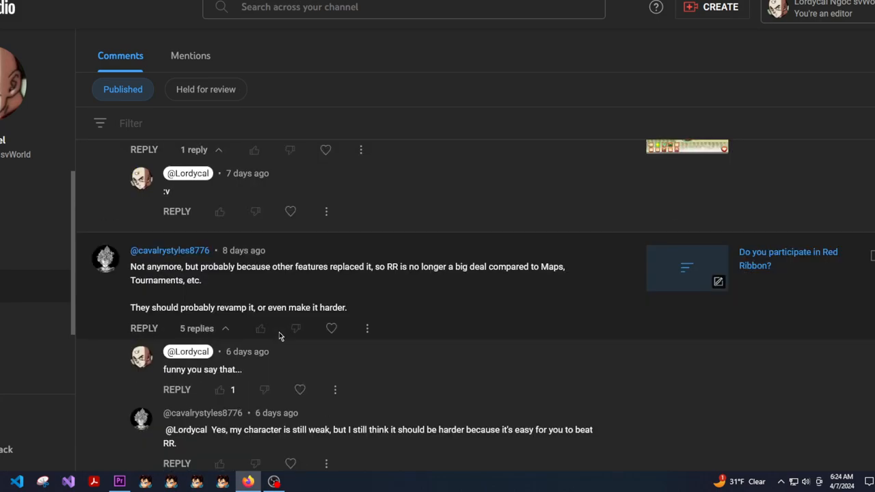
scroll("down", 3)
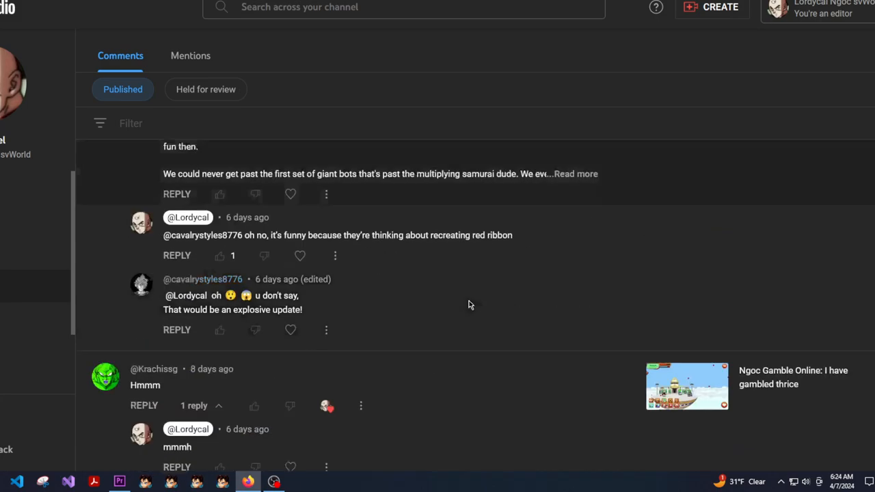
scroll("down", 3)
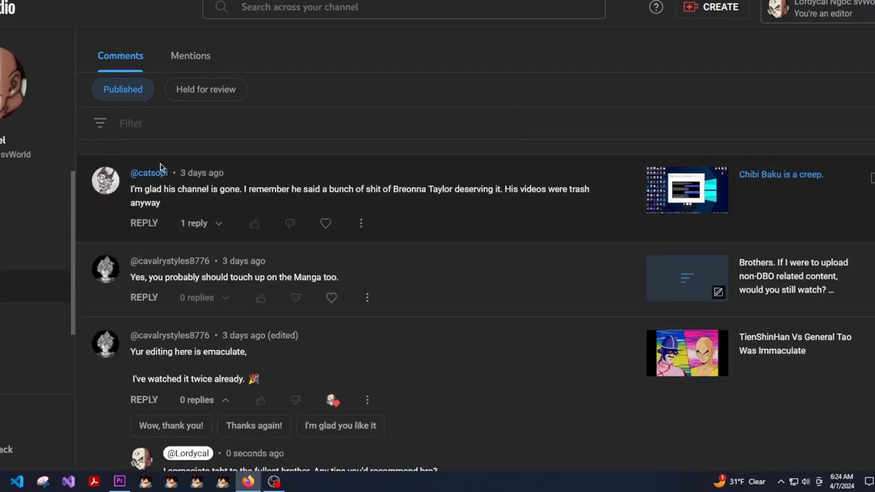
scroll("down", 3)
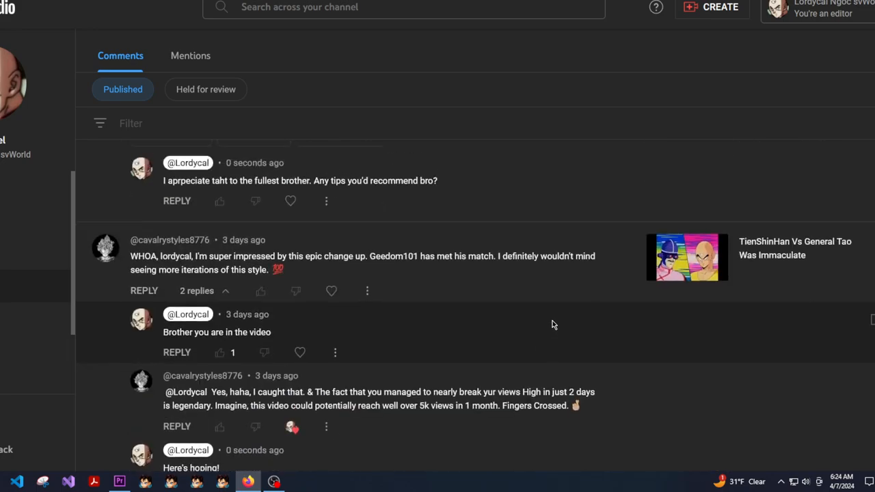
scroll("down", 3)
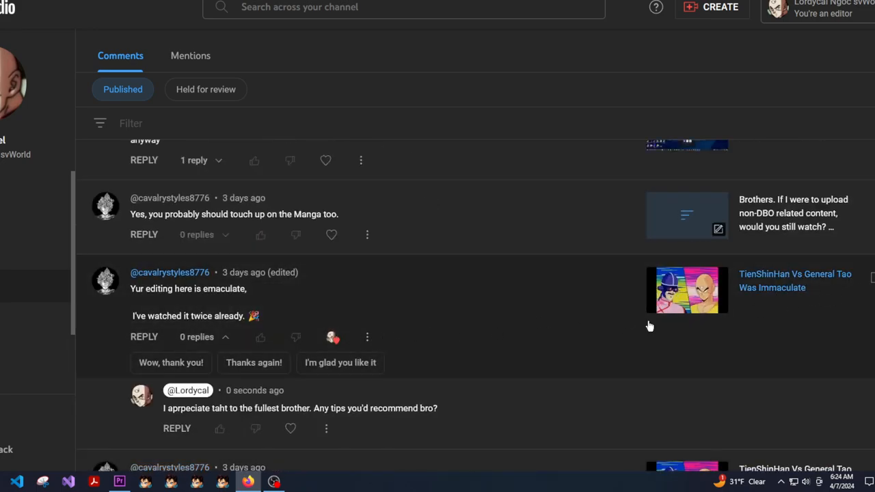